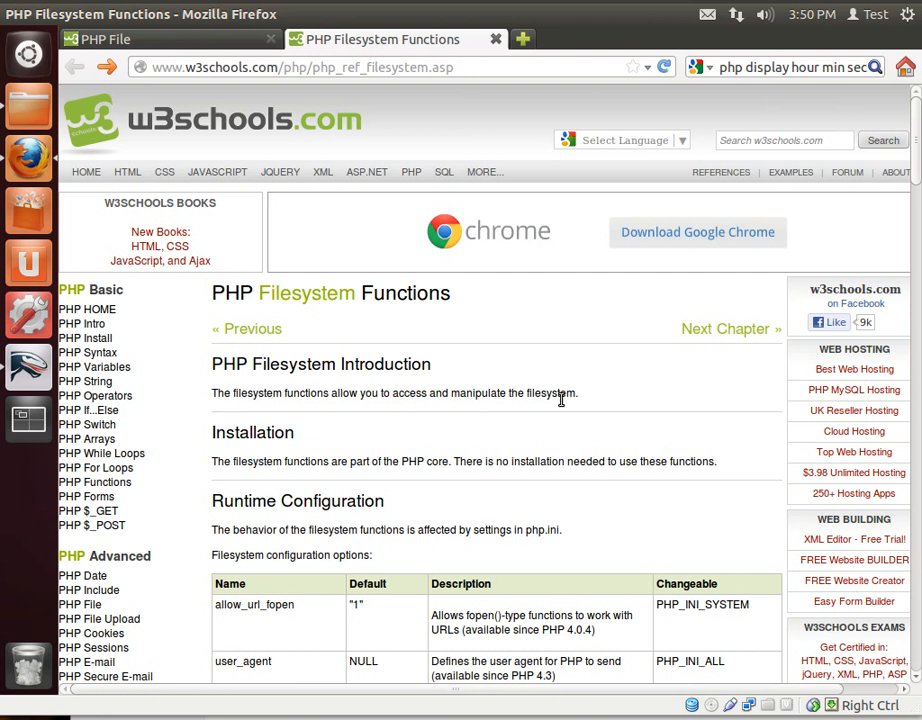
# Step: Scroll the W3Schools PHP Filesystem Functions table down to unlink() at its end
pyautogui.scroll(-3)
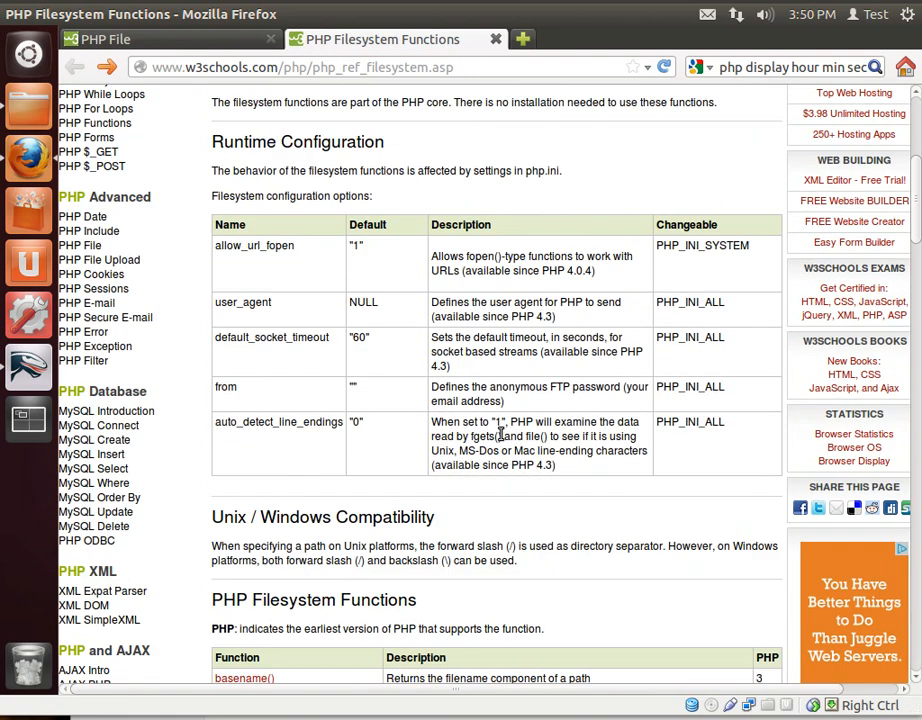
pyautogui.scroll(-3)
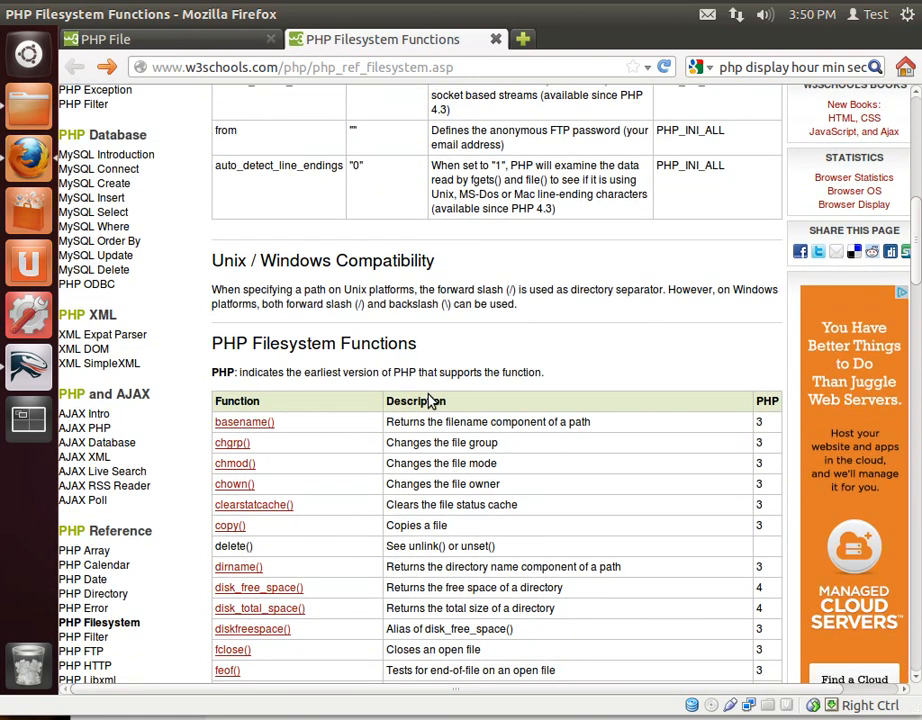
pyautogui.scroll(-3)
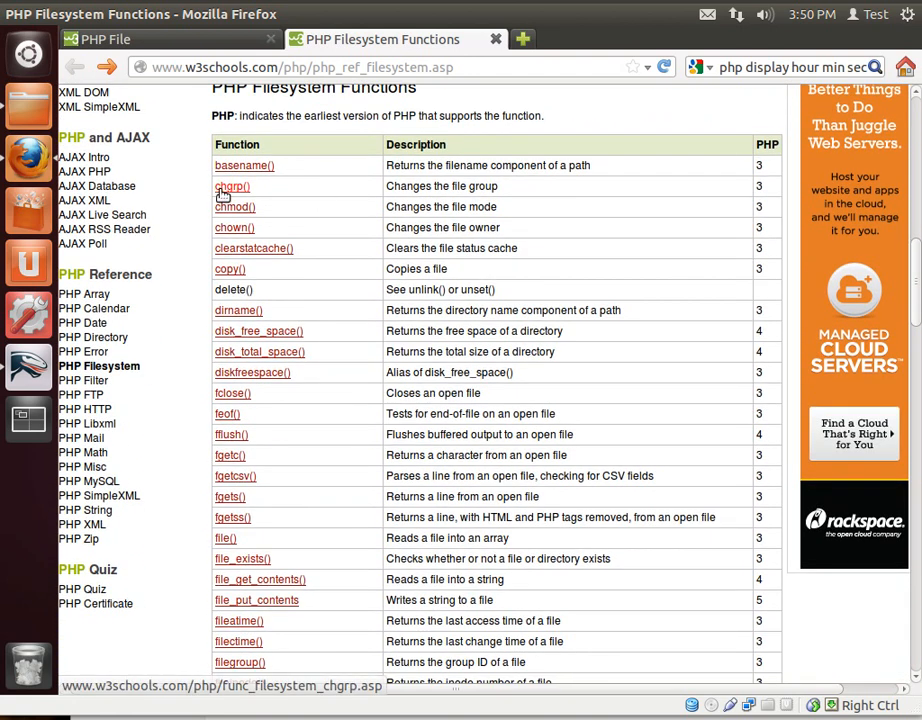
pyautogui.moveTo(236, 206)
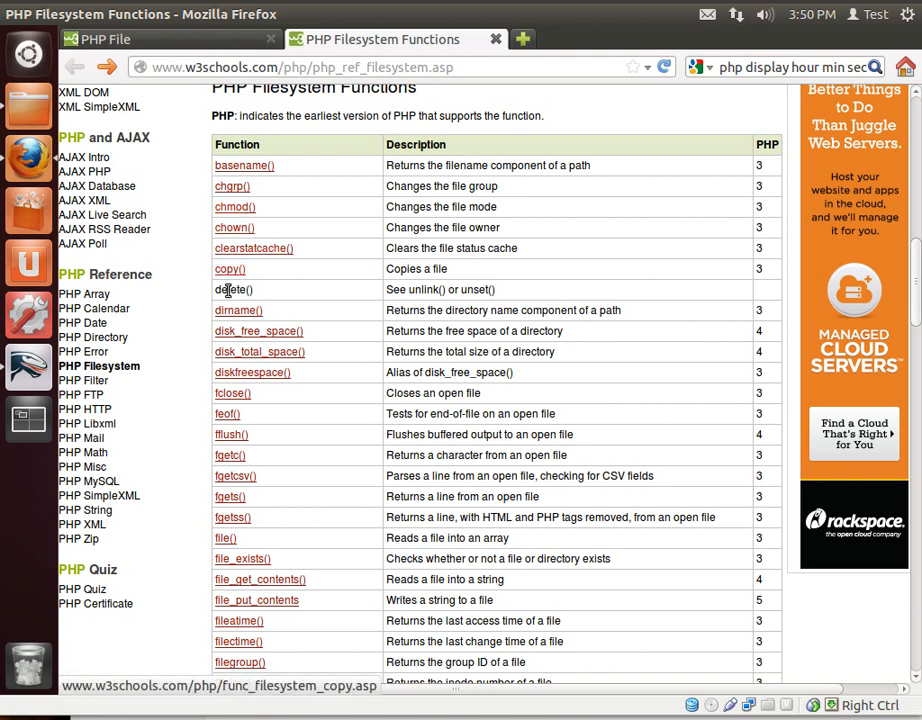
pyautogui.scroll(-3)
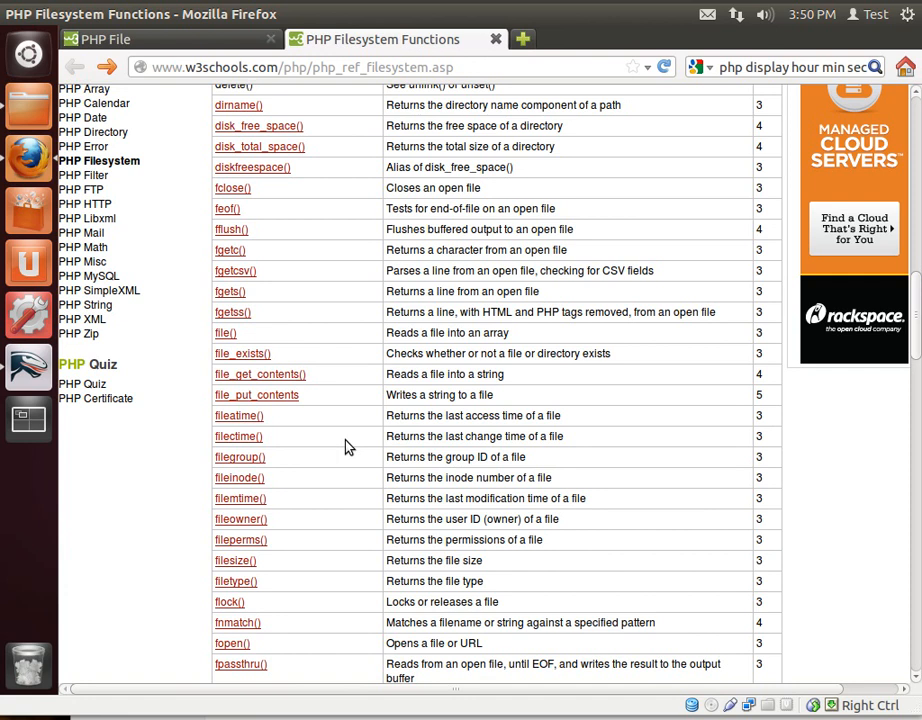
pyautogui.scroll(-3)
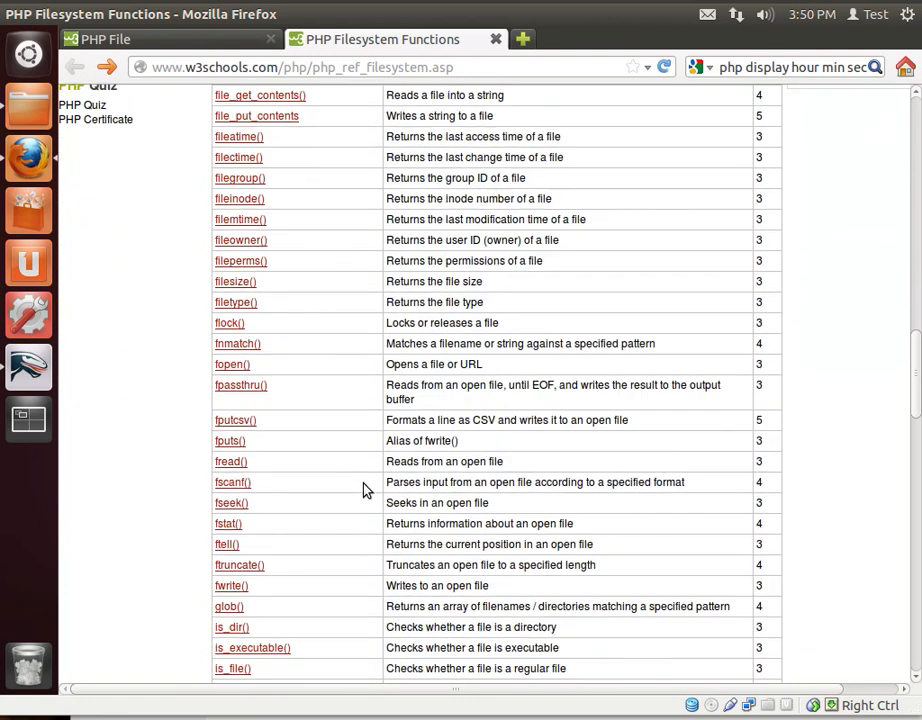
pyautogui.scroll(-3)
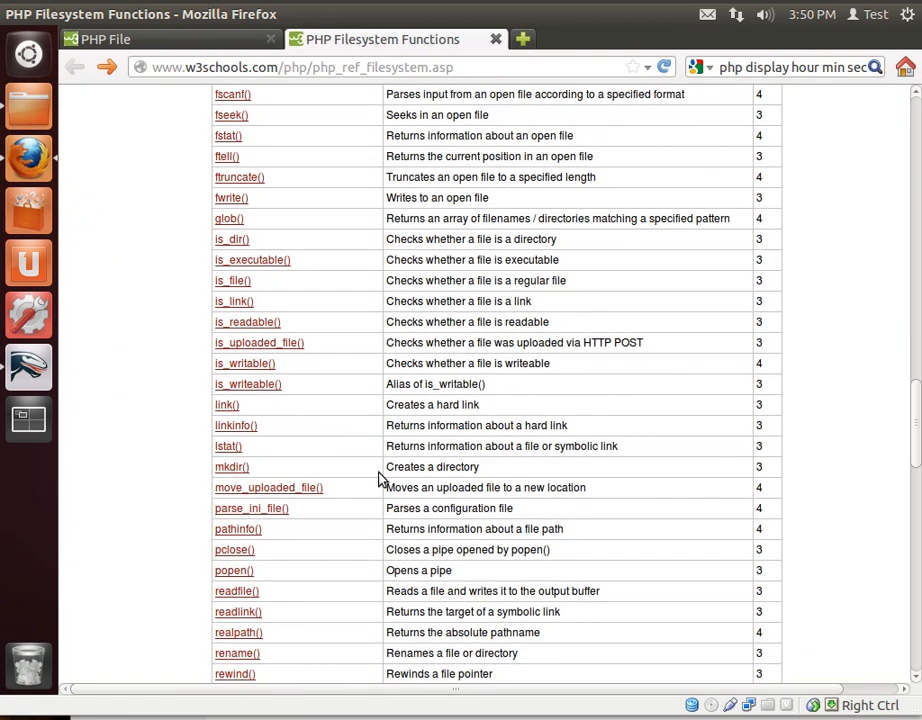
pyautogui.scroll(-3)
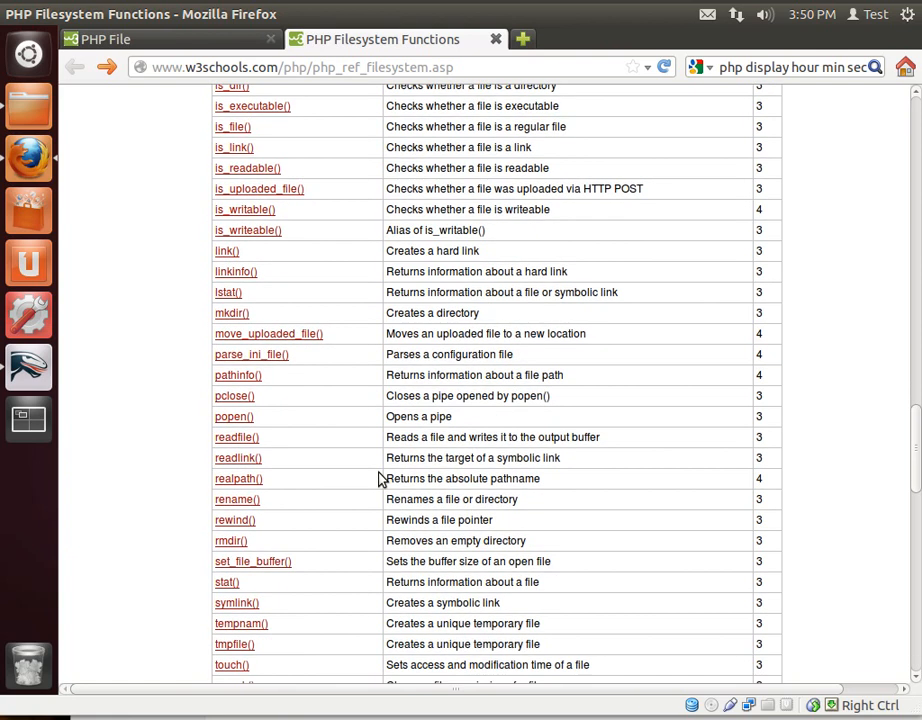
pyautogui.scroll(-3)
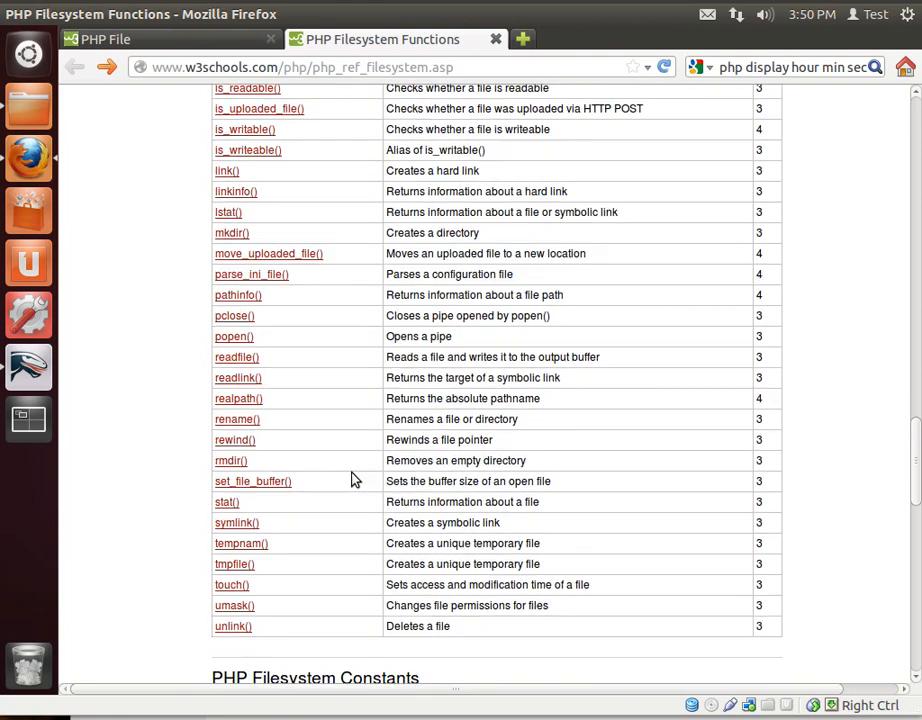
pyautogui.scroll(3)
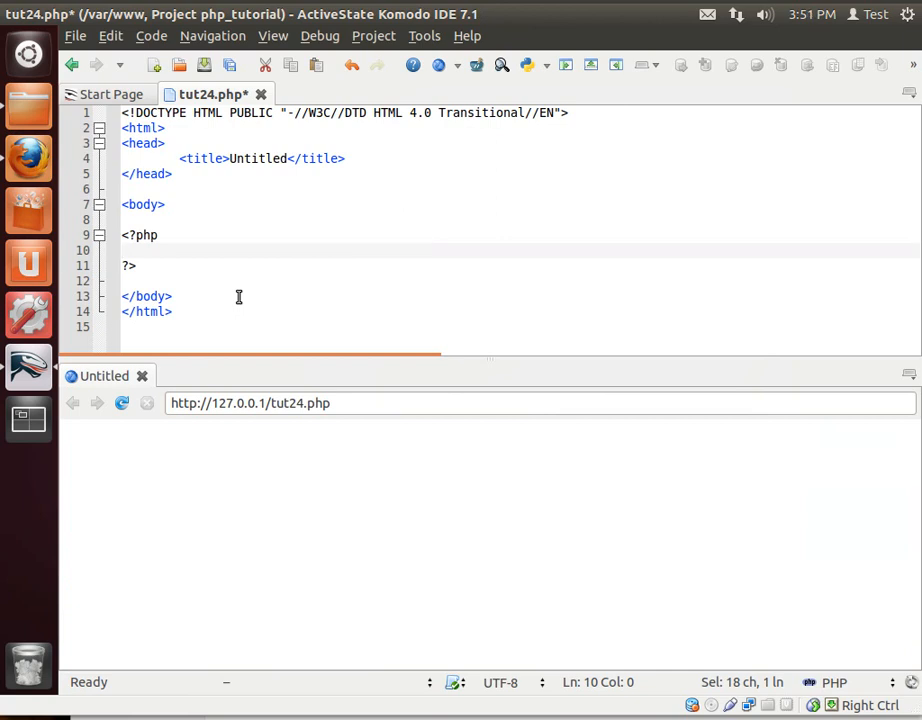
# Step: Write echo file_exists("test.txt"); on the empty line inside the PHP block
pyautogui.click(124, 248)
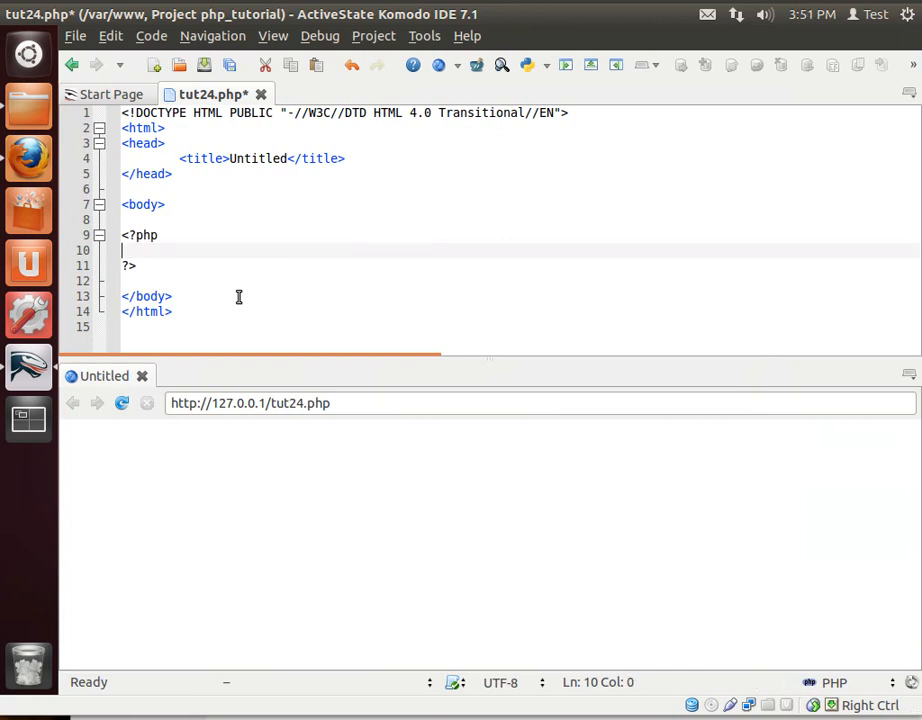
pyautogui.write('echo file')
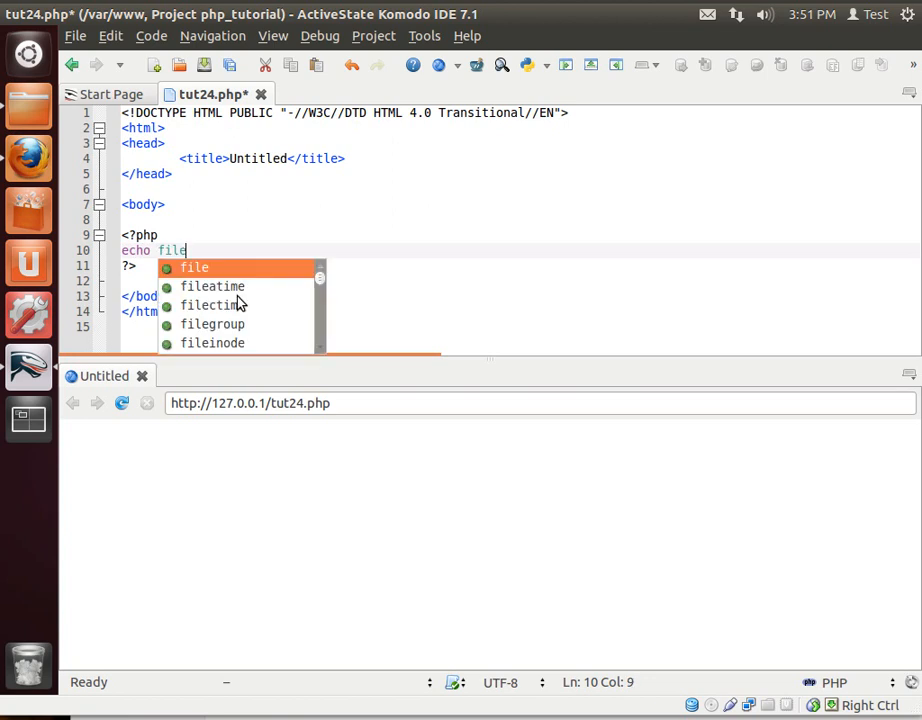
pyautogui.write('_e')
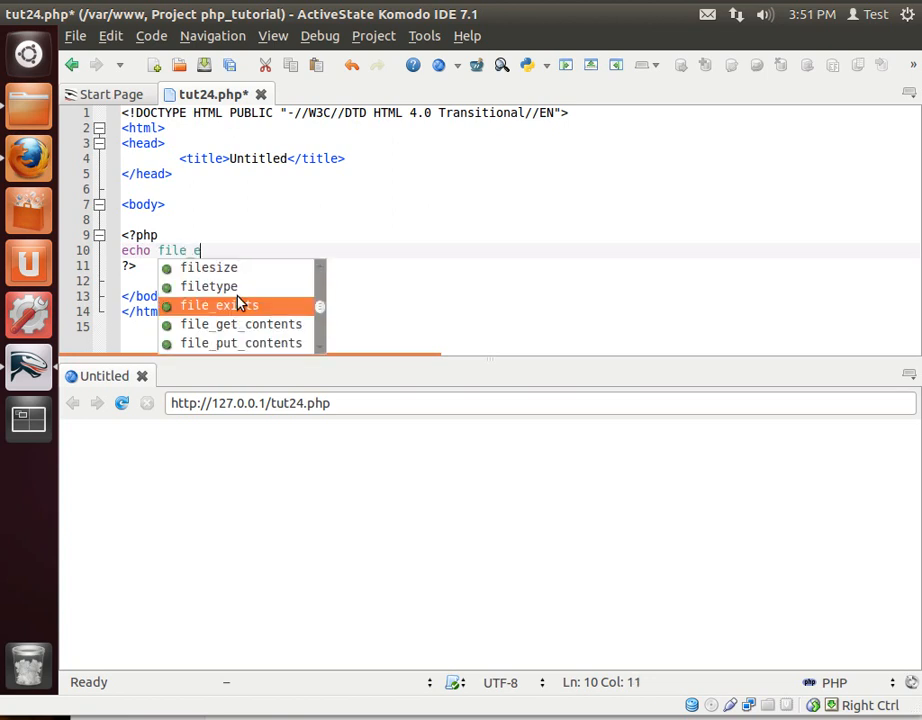
pyautogui.doubleClick(220, 304)
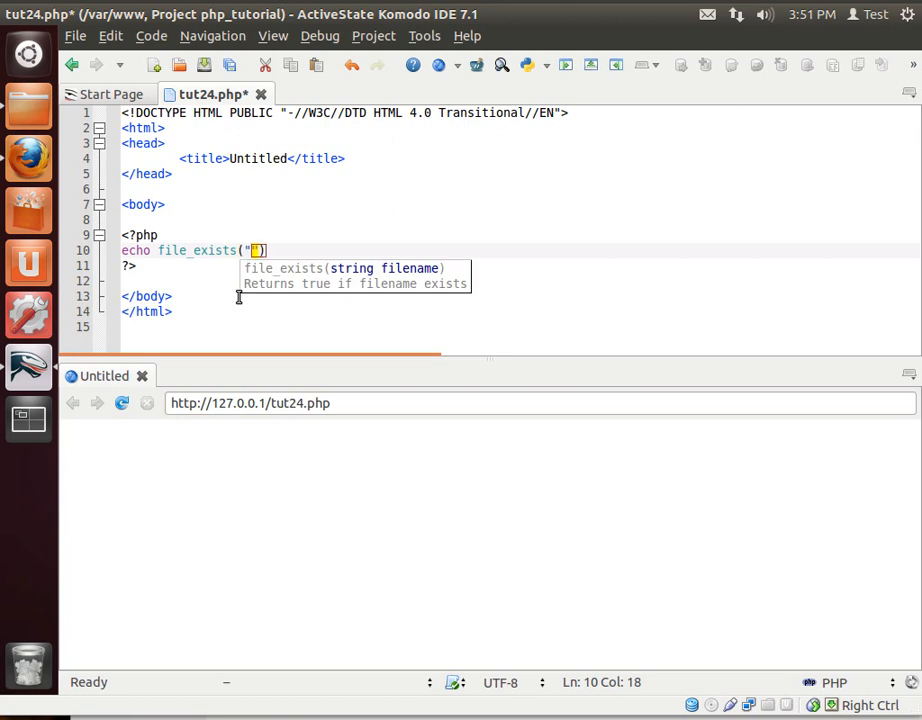
pyautogui.write('test.txt')
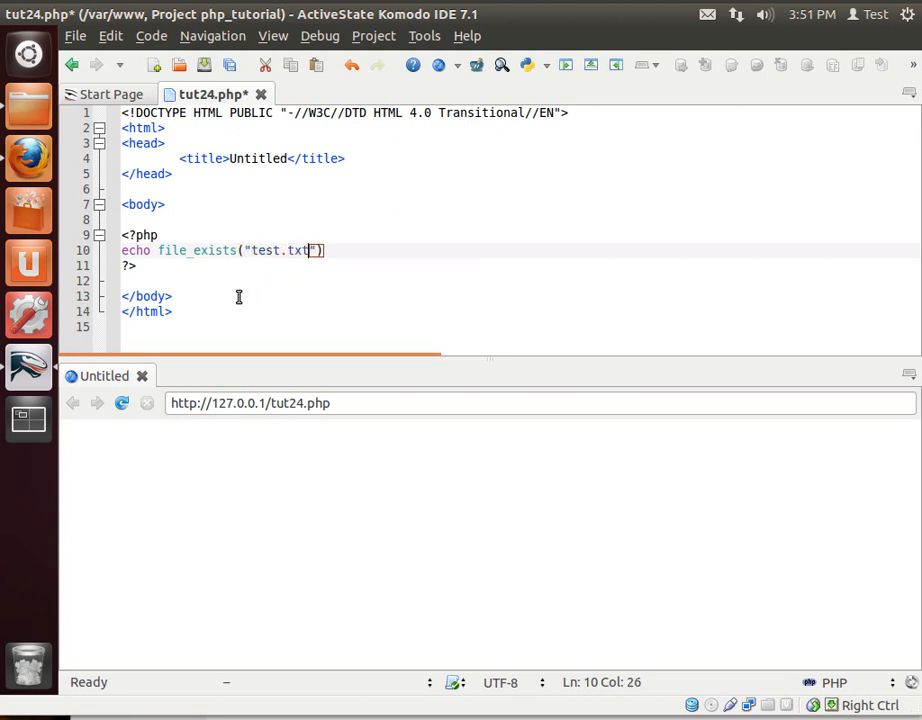
pyautogui.write(';')
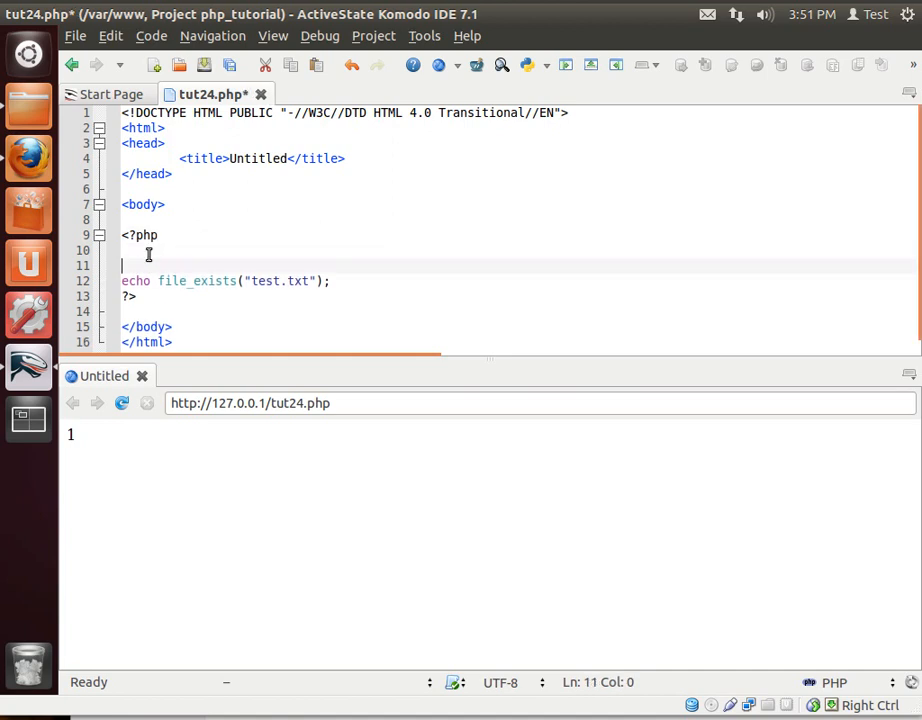
# Step: Declare $file = "test.txt"; above the echo and check file_exists($file) instead
pyautogui.write('$f')
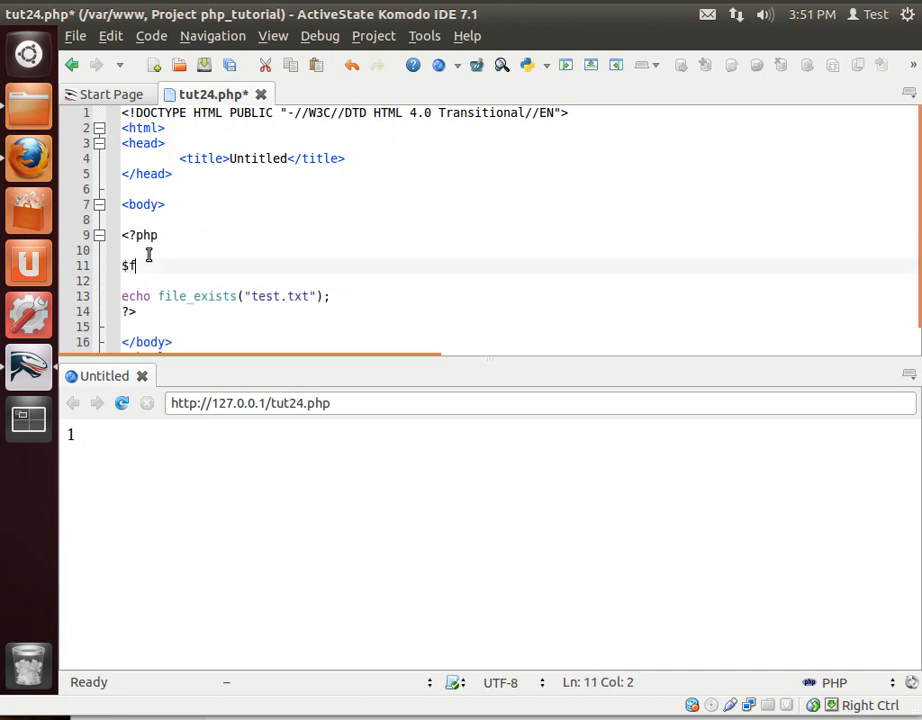
pyautogui.write('ile = "')
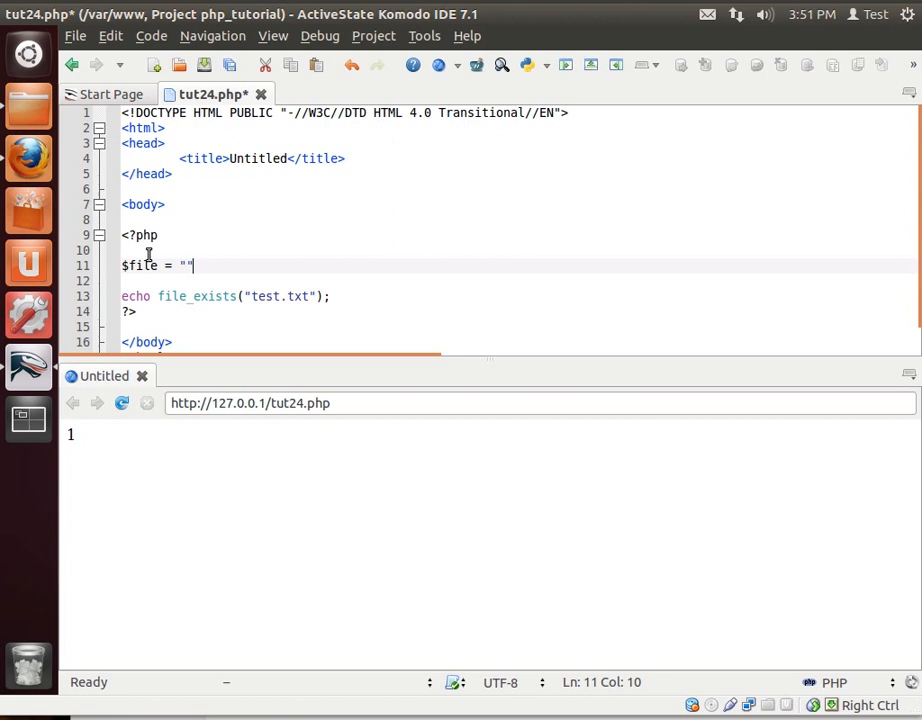
pyautogui.write(';')
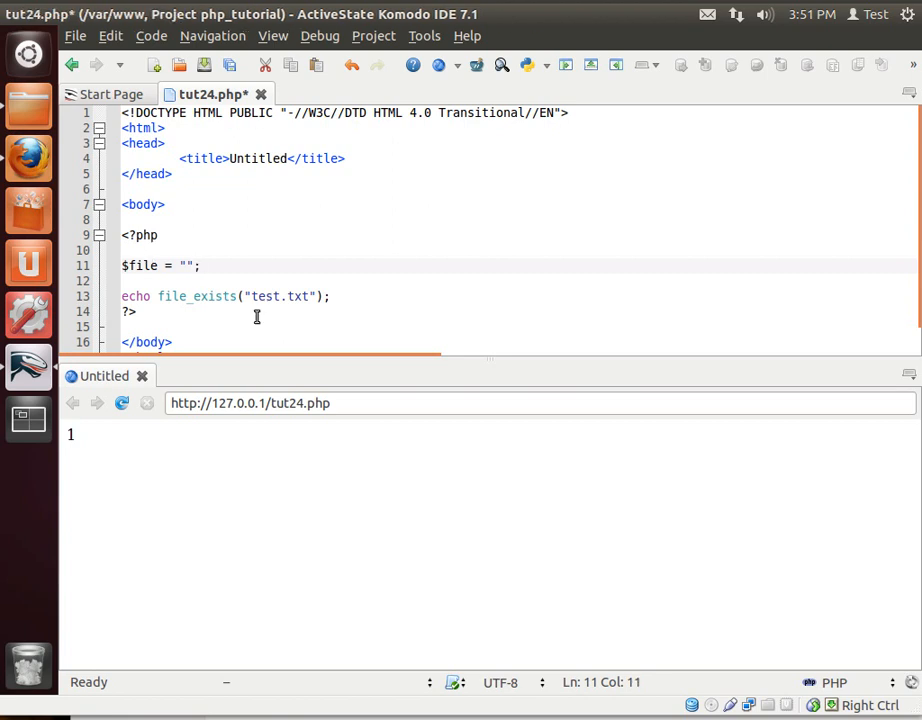
pyautogui.moveTo(246, 296); pyautogui.dragTo(316, 296)
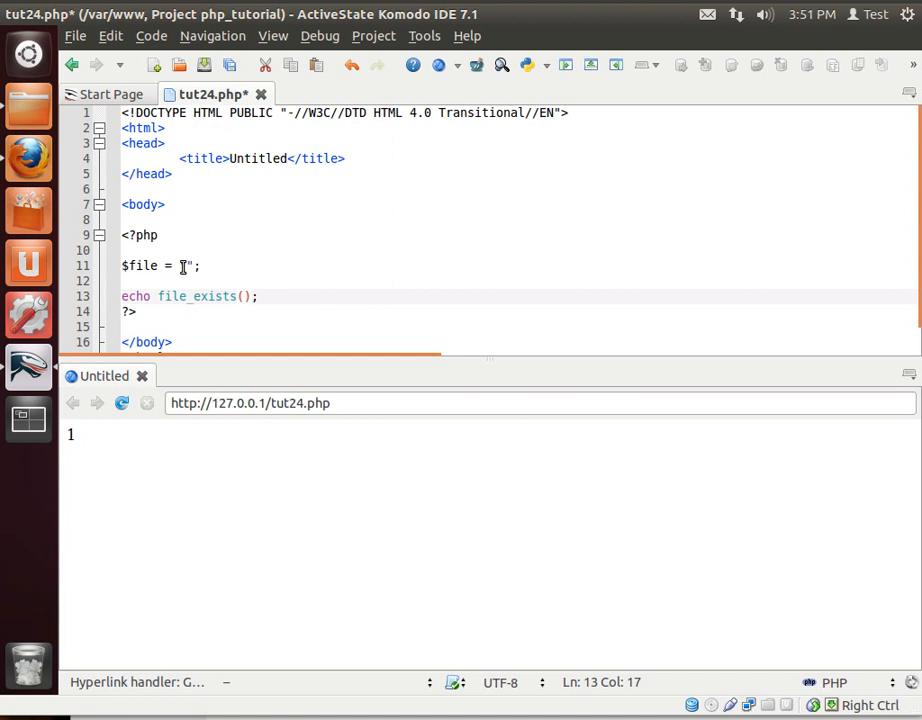
pyautogui.write('test.txt')
pyautogui.write('$file')
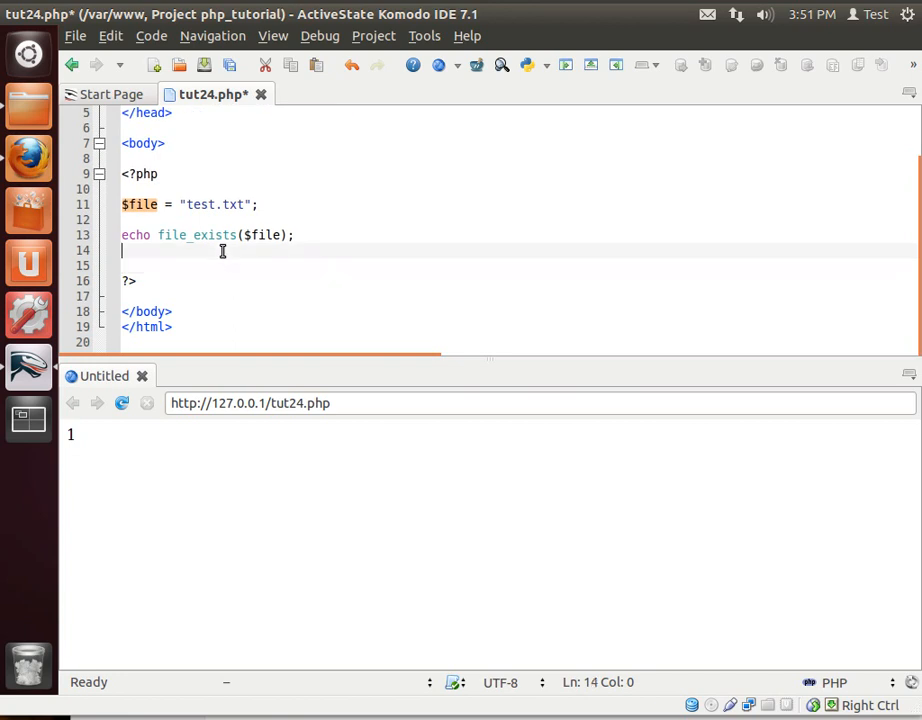
# Step: Add an if(file_exists($file)) block that echoes "copying the file<br>"
pyautogui.write('if(f')
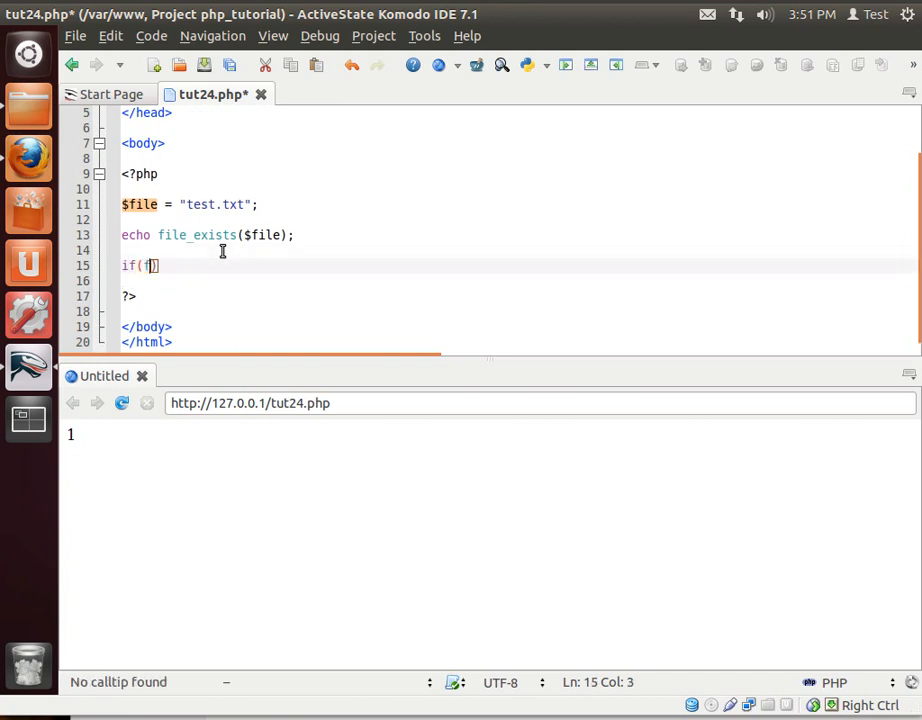
pyautogui.write('ile_ex')
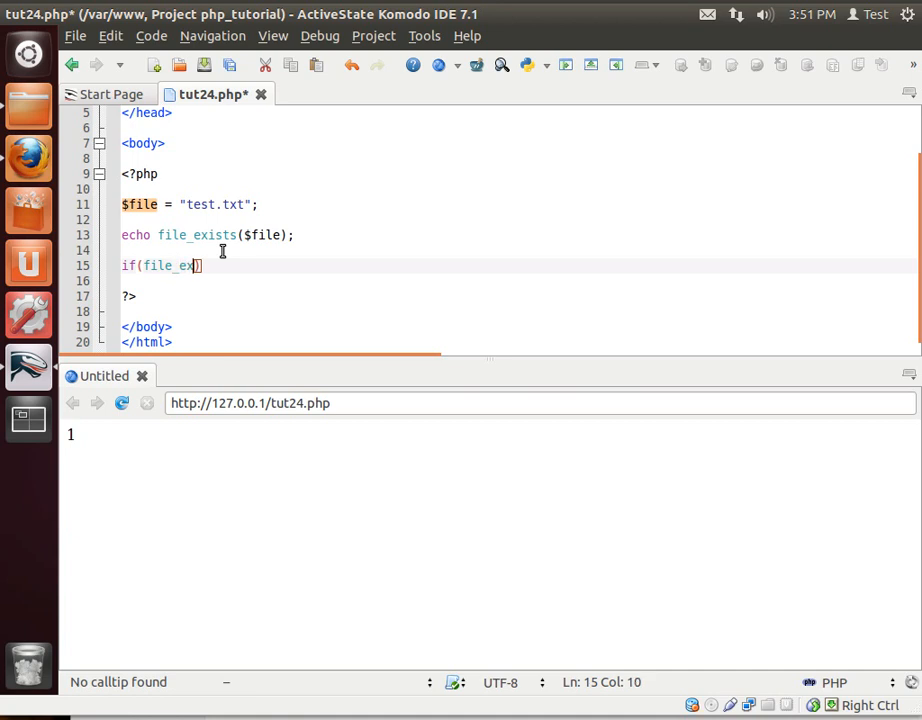
pyautogui.write('ists(')
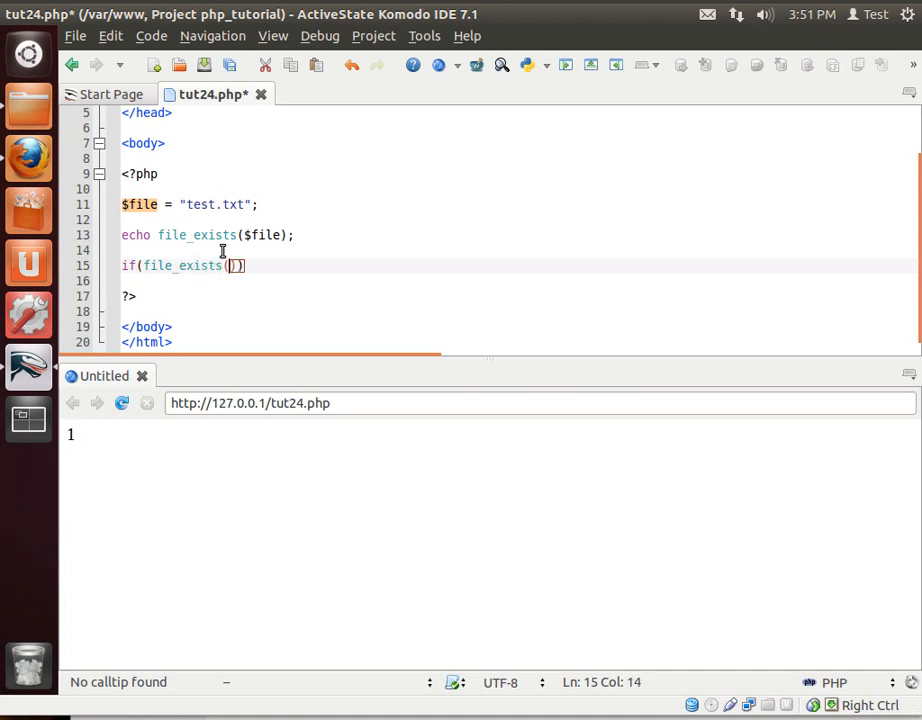
pyautogui.write('$file')
pyautogui.click(520, 280)
pyautogui.write('{')
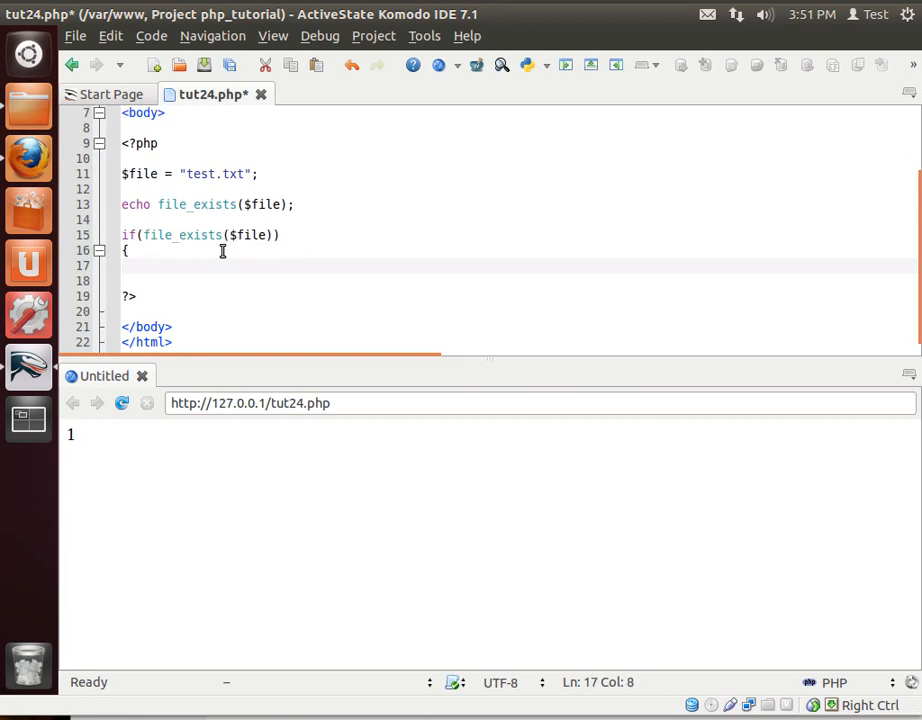
pyautogui.write('}')
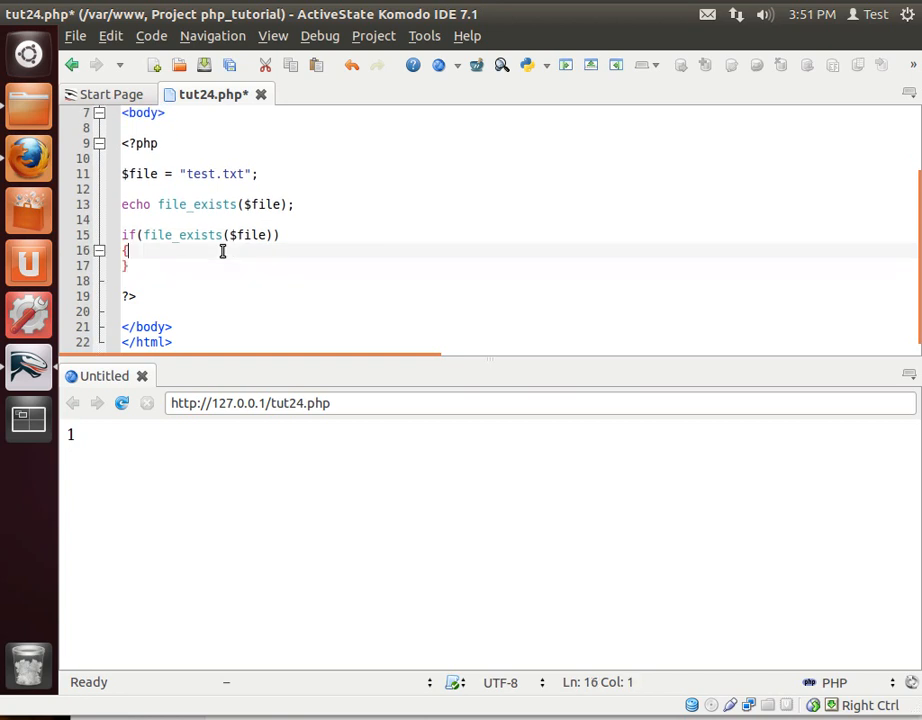
pyautogui.write('echo "copyi')
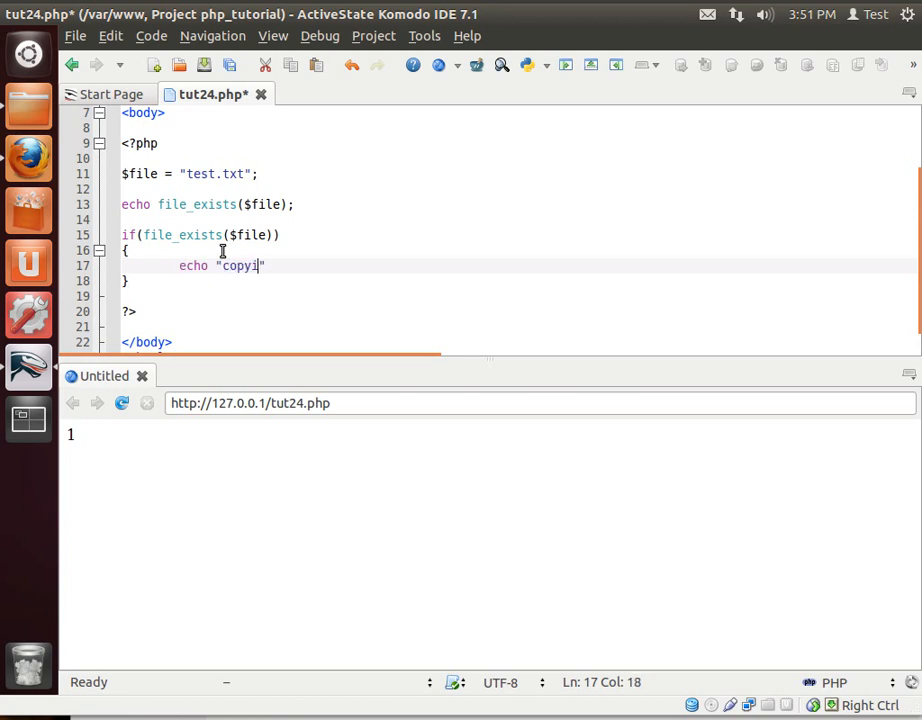
pyautogui.write('ng the file')
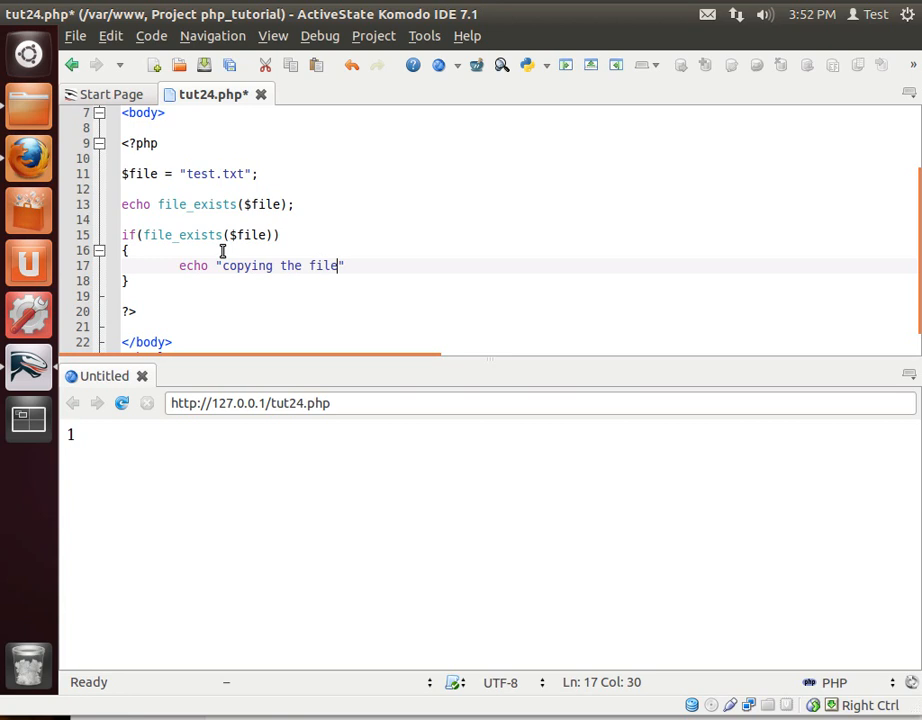
pyautogui.write('<br>')
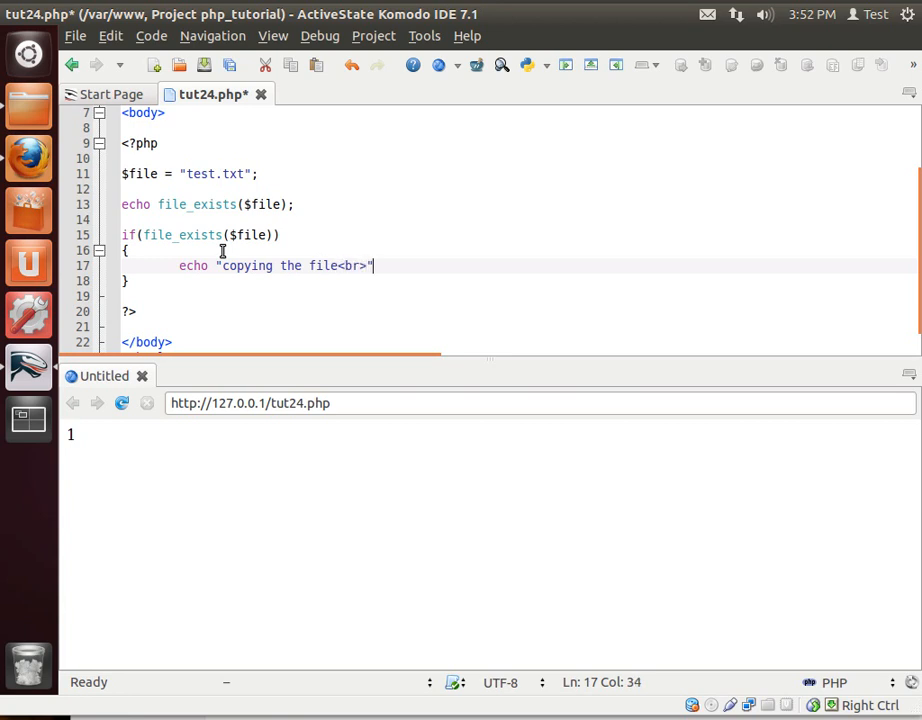
pyautogui.write(';')
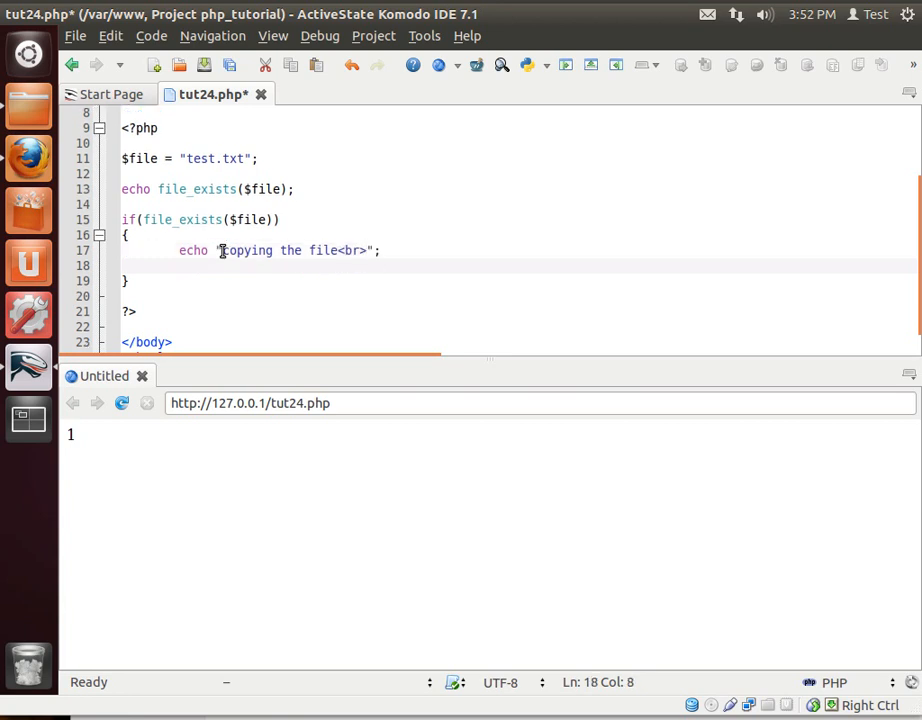
# Step: Inside the block, copy $file to dest.txt with copy($file,"dest.txt");
pyautogui.write('copy')
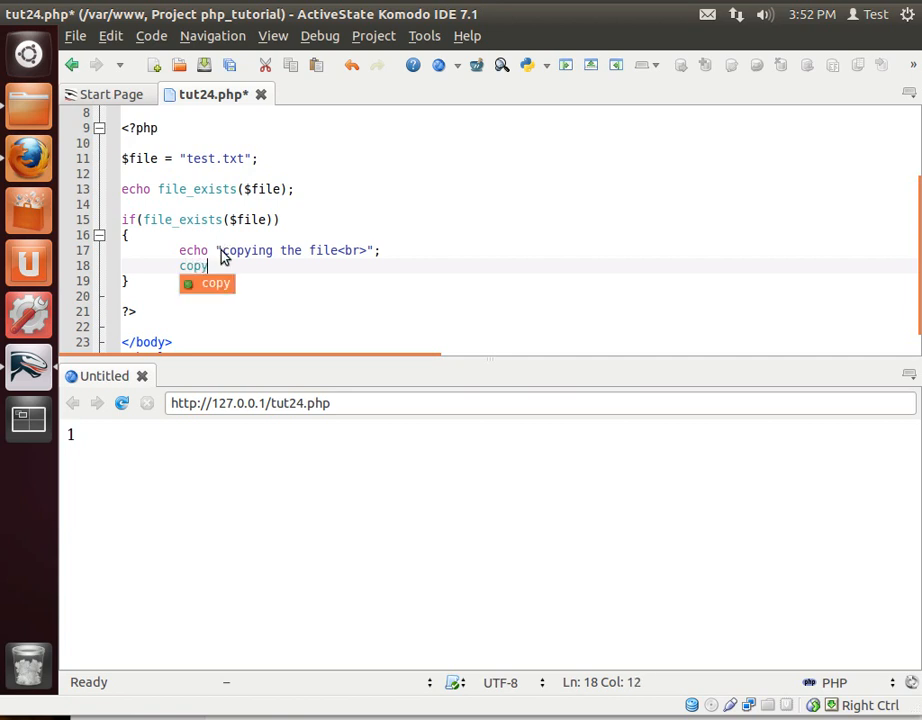
pyautogui.write('(')
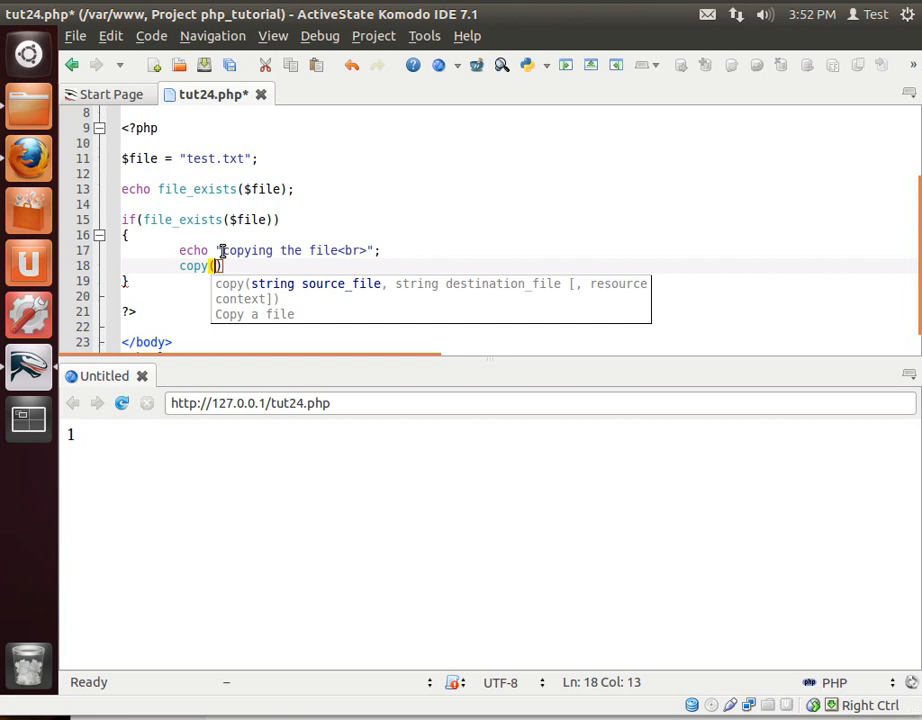
pyautogui.write('4')
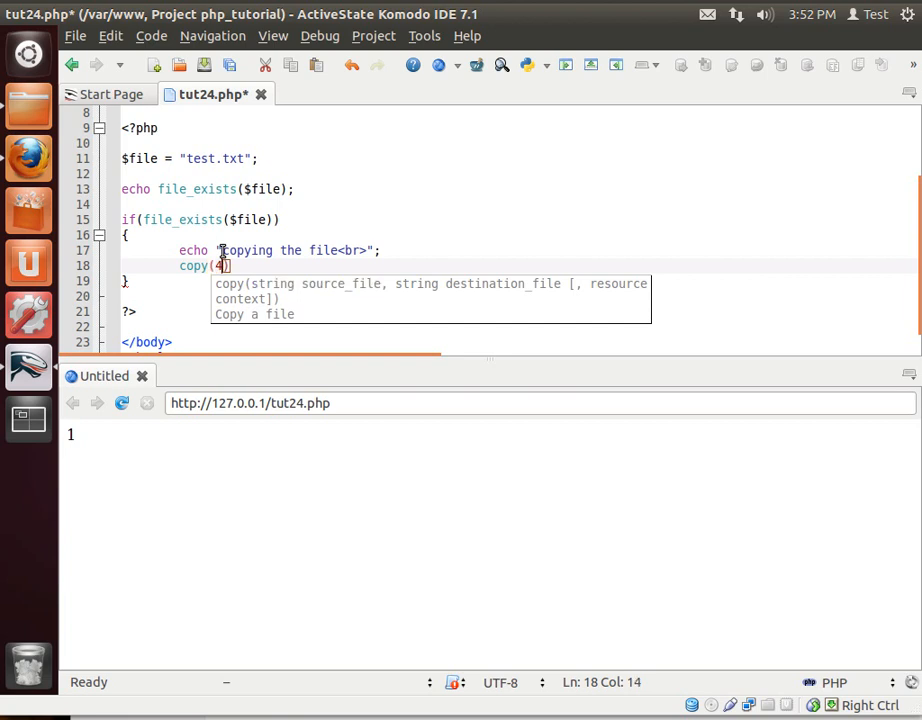
pyautogui.press('BackSpace')
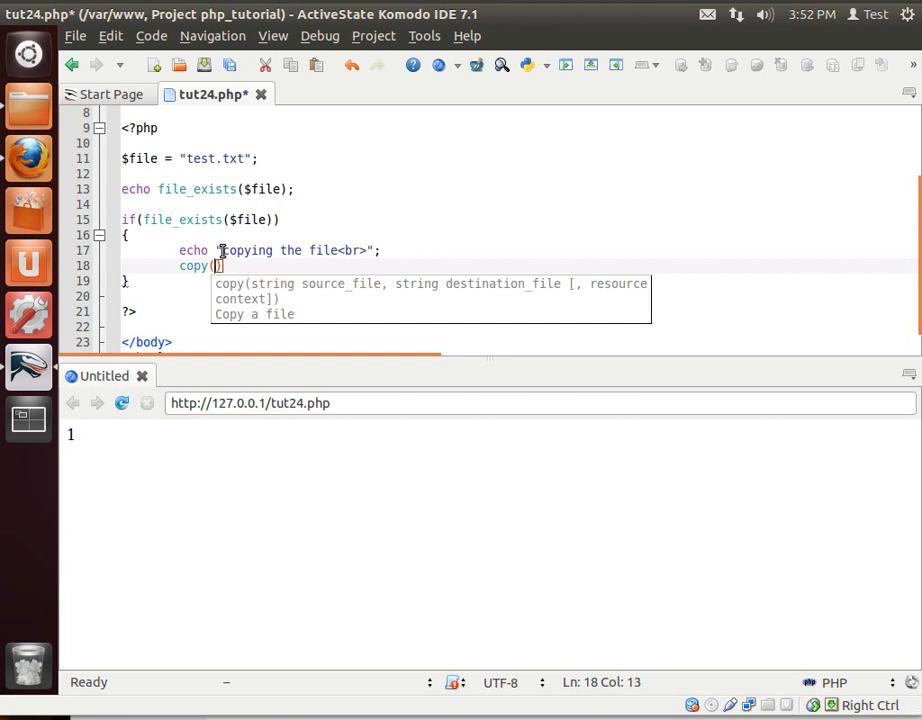
pyautogui.write('$file,"dest')
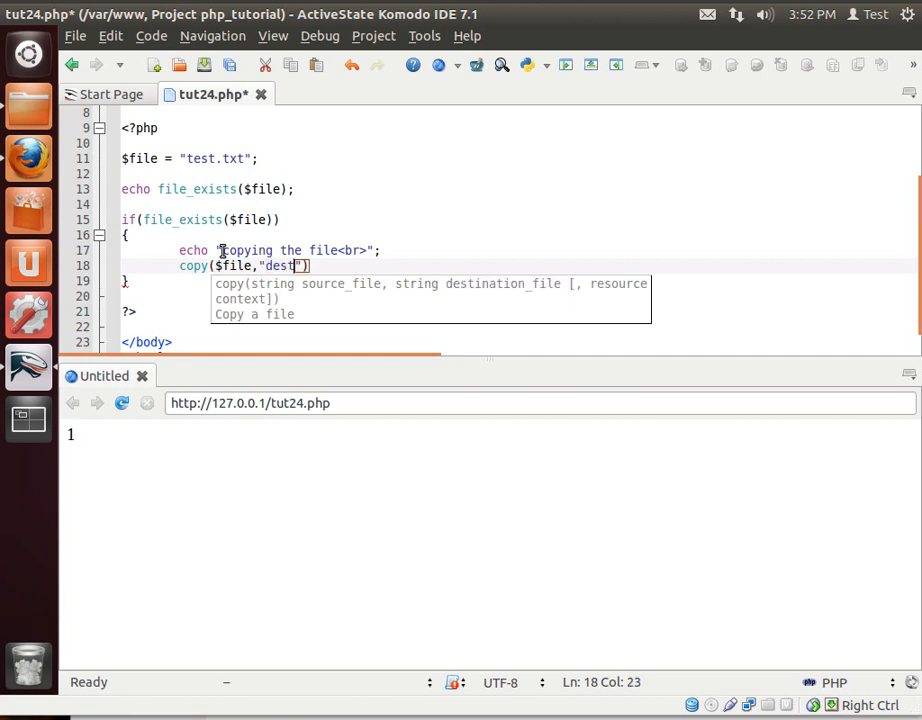
pyautogui.write('.txt')
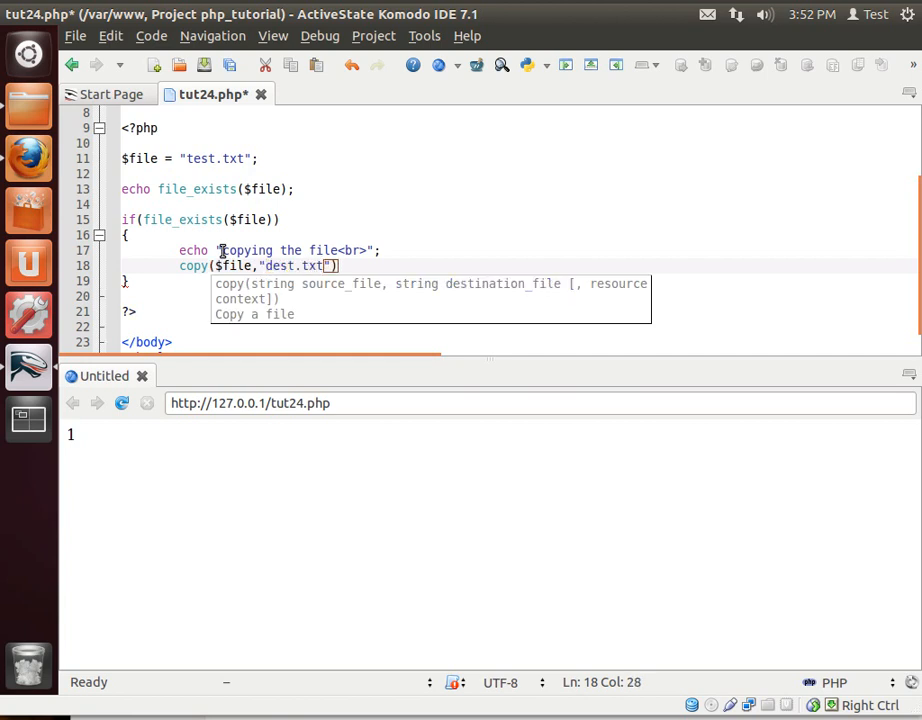
pyautogui.write(');')
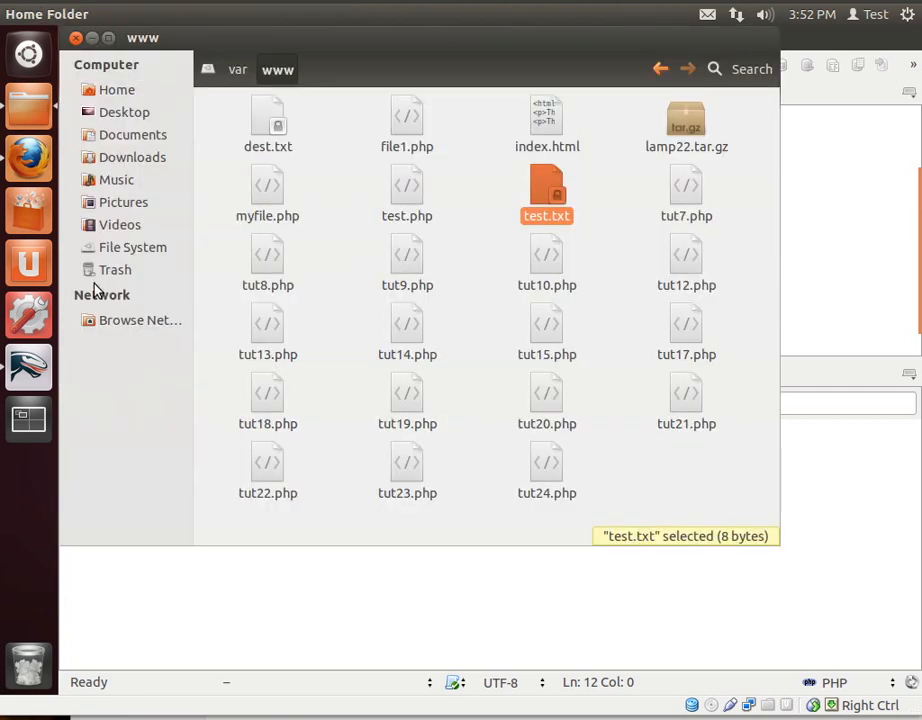
# Step: Deselect test.txt in the www folder after confirming dest.txt appears beside it
pyautogui.click(680, 464)
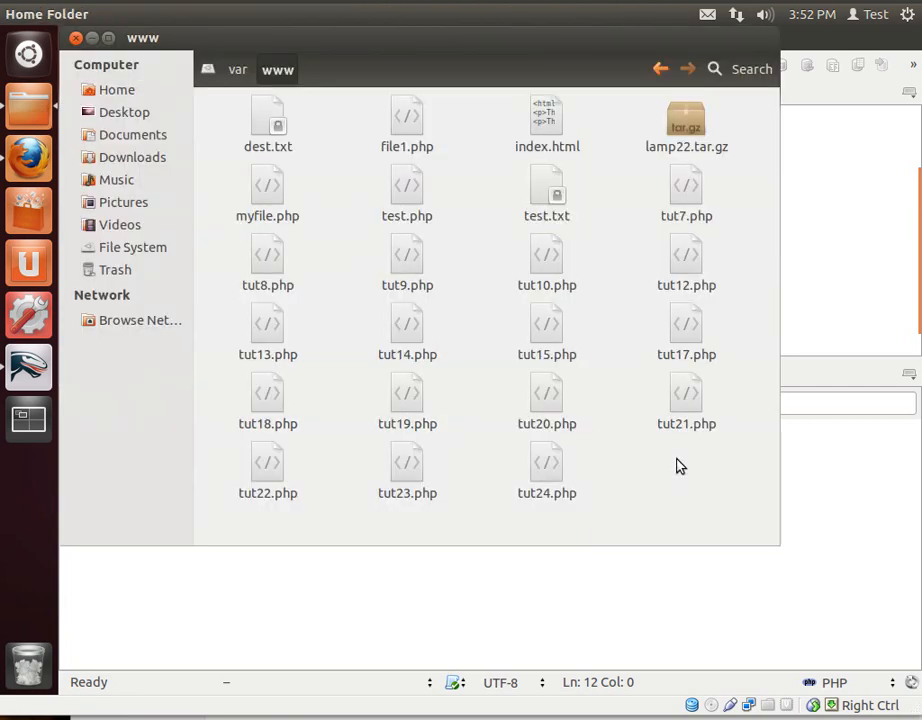
pyautogui.click(268, 120)
pyautogui.write('if(')
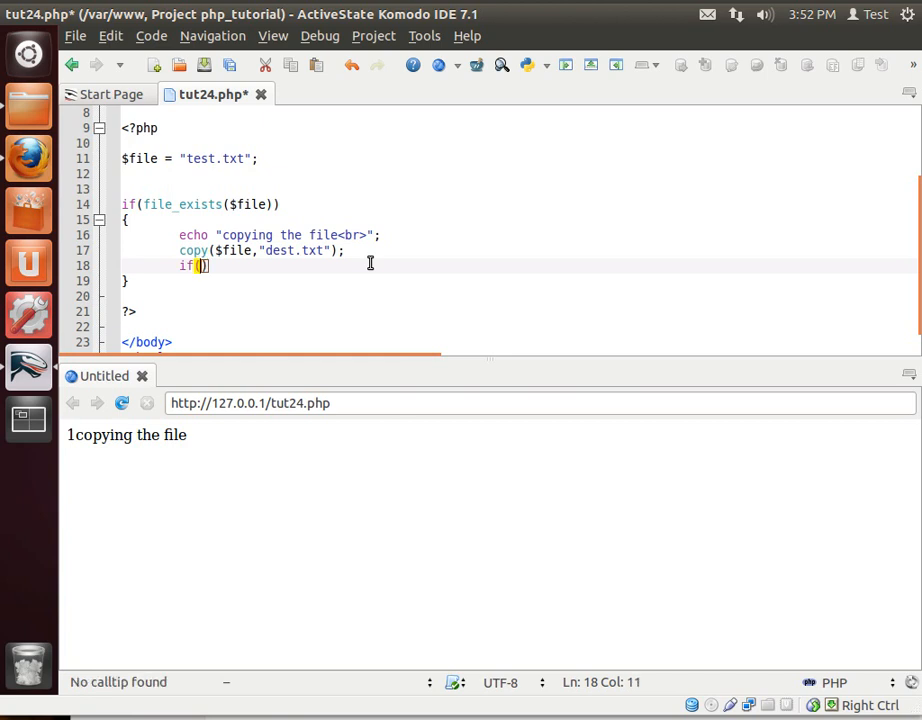
# Step: Add a nested if(file_exists("dest.txt")) block and begin an rmfile() call inside it
pyautogui.write('file')
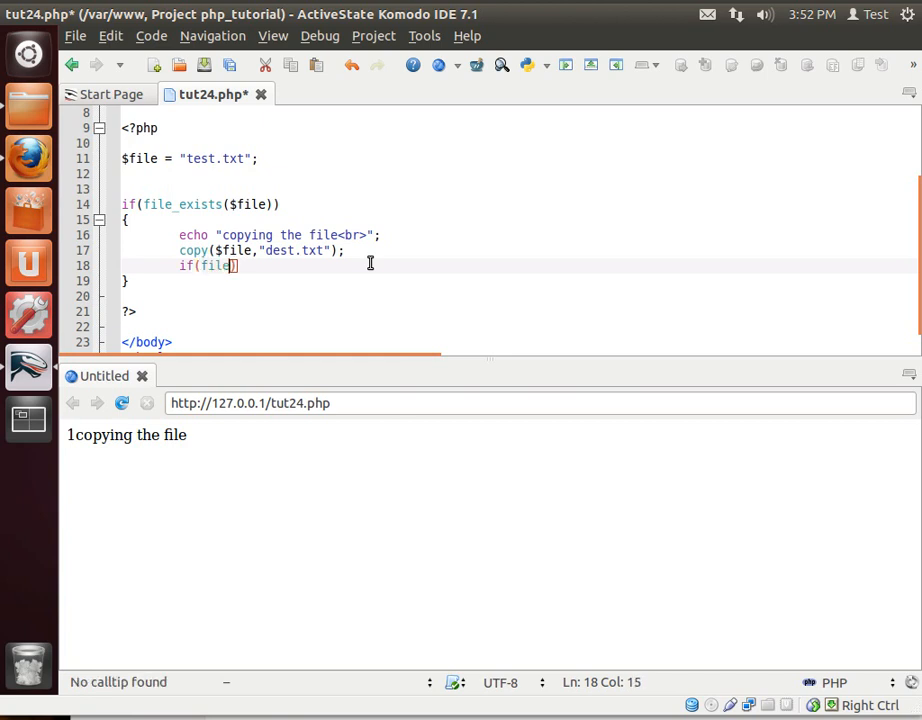
pyautogui.write('_exists(')
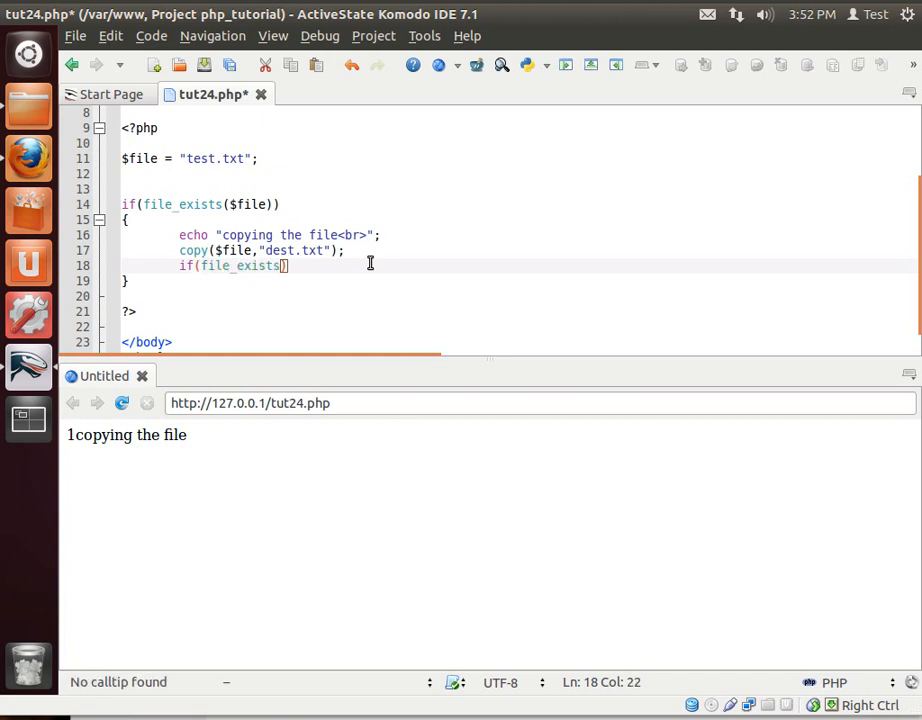
pyautogui.write('"de')
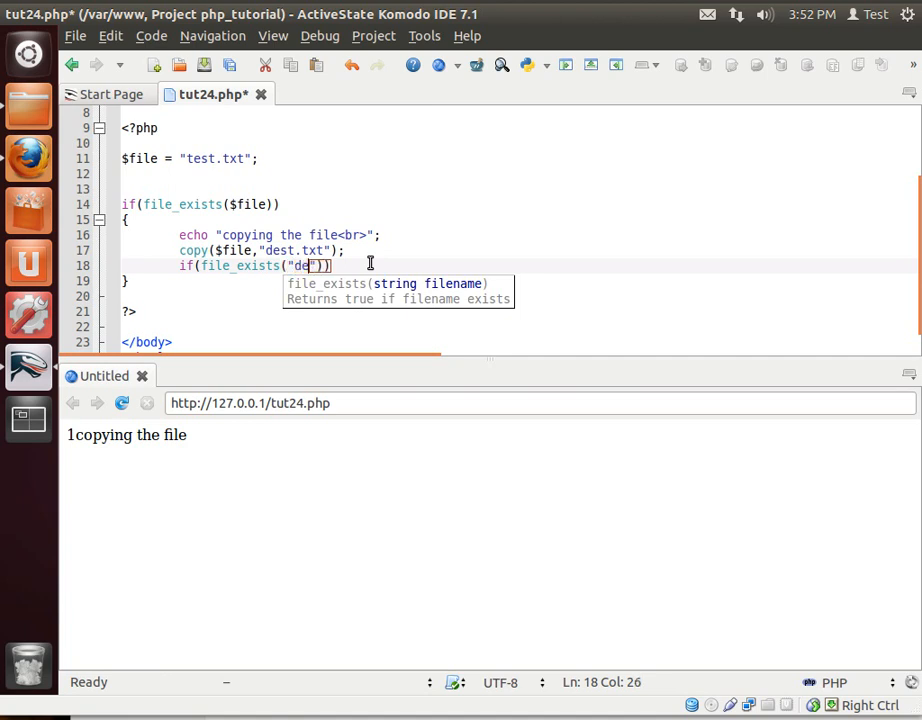
pyautogui.write('st.txt')
pyautogui.write('{')
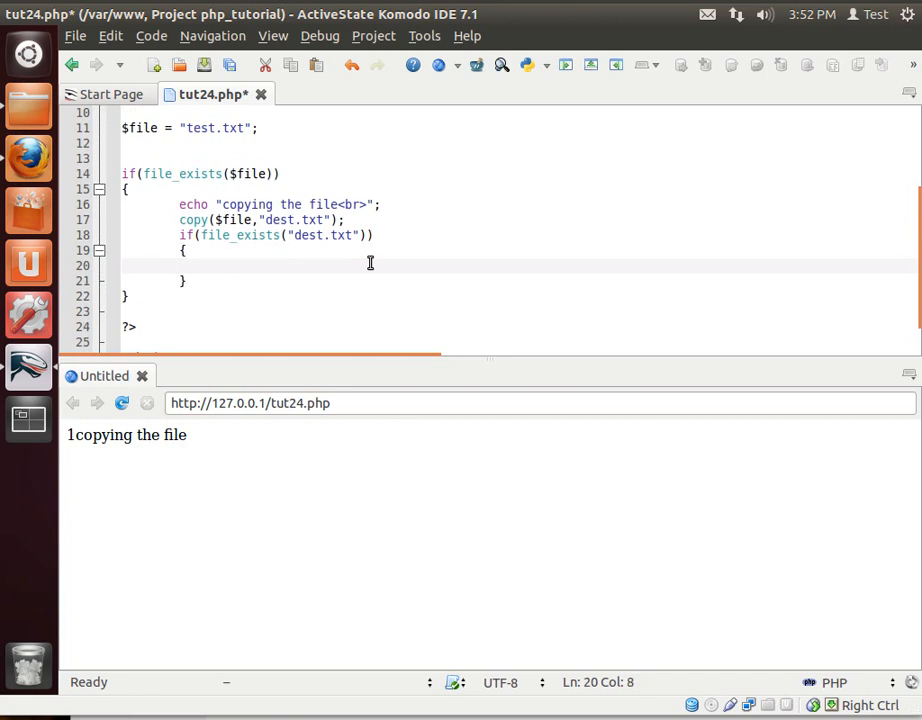
pyautogui.write('rmfi')
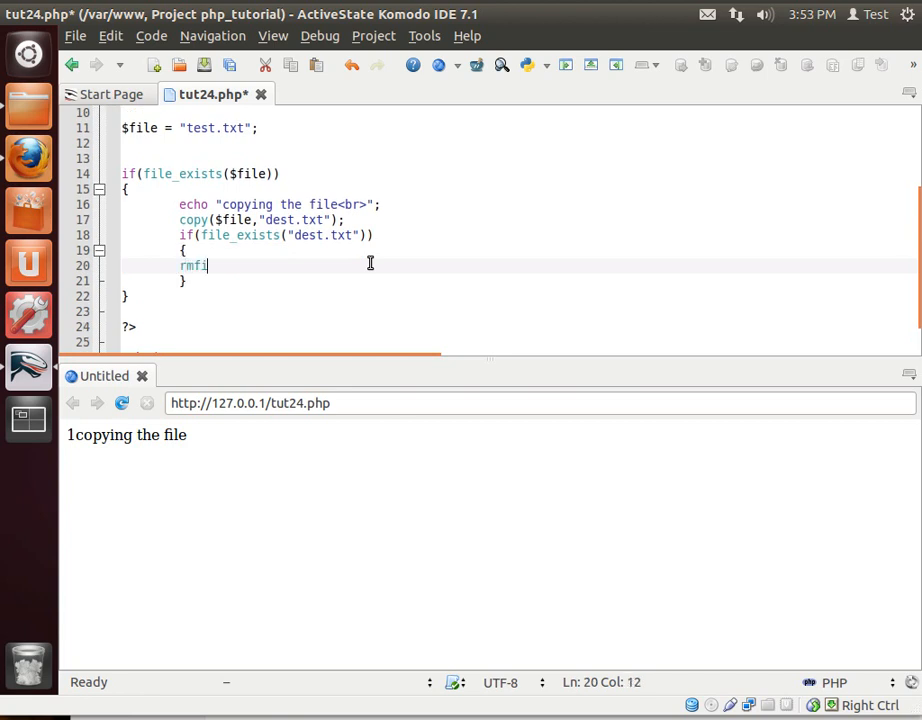
pyautogui.write('le')
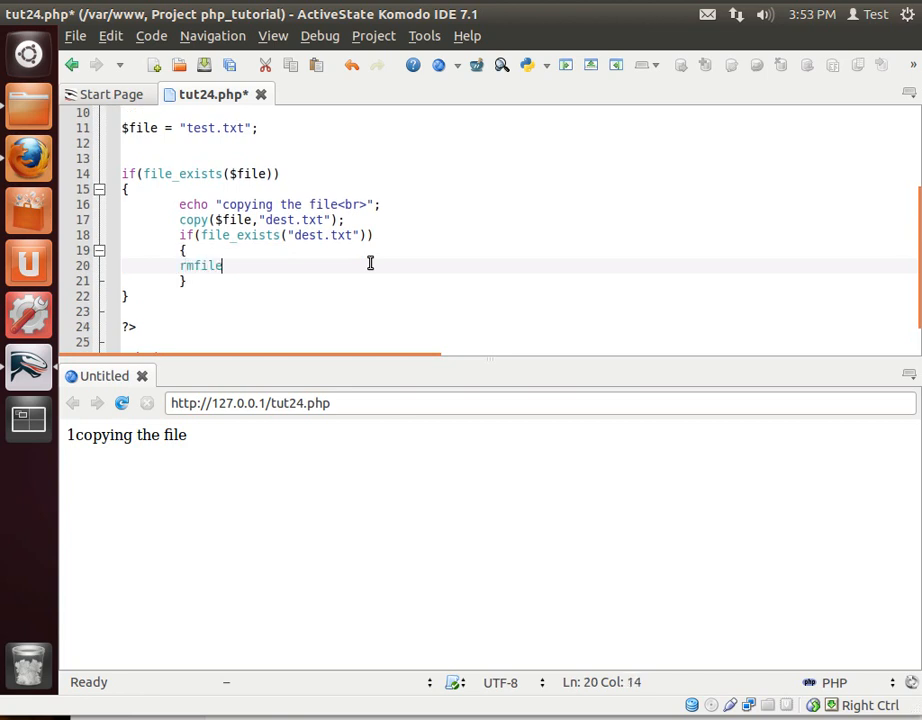
pyautogui.write('()')
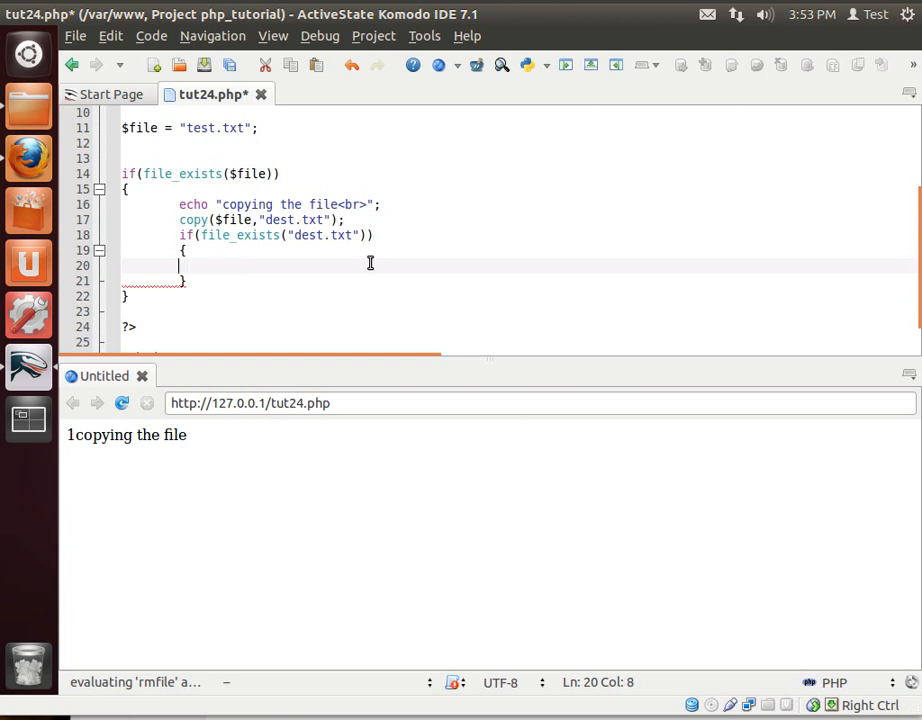
# Step: Replace the delete() attempt with unlink("dest.txt"); inside the nested block
pyautogui.write('delete(')
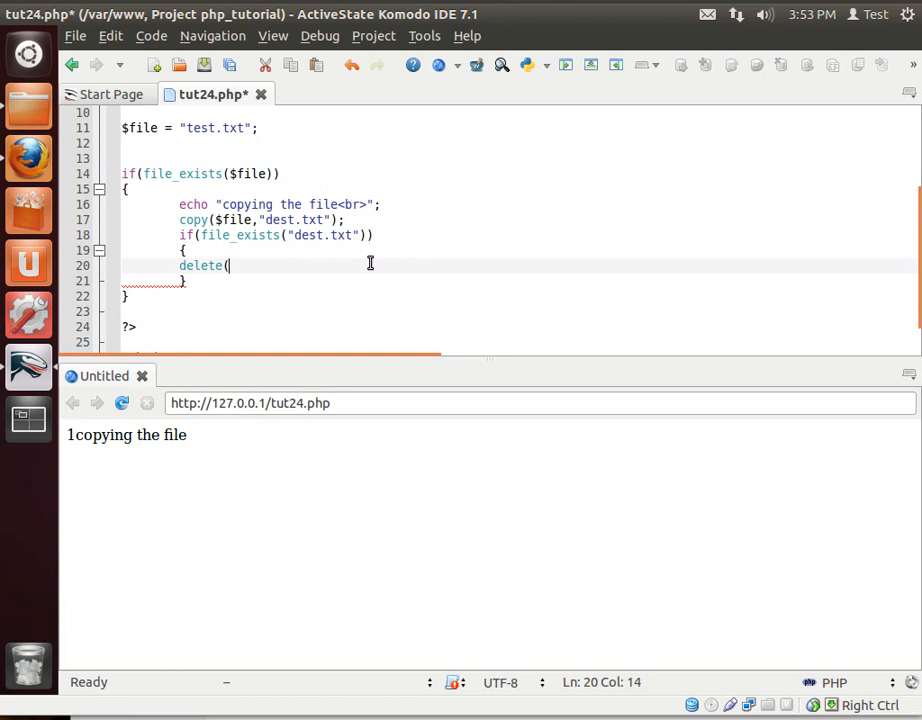
pyautogui.write(')')
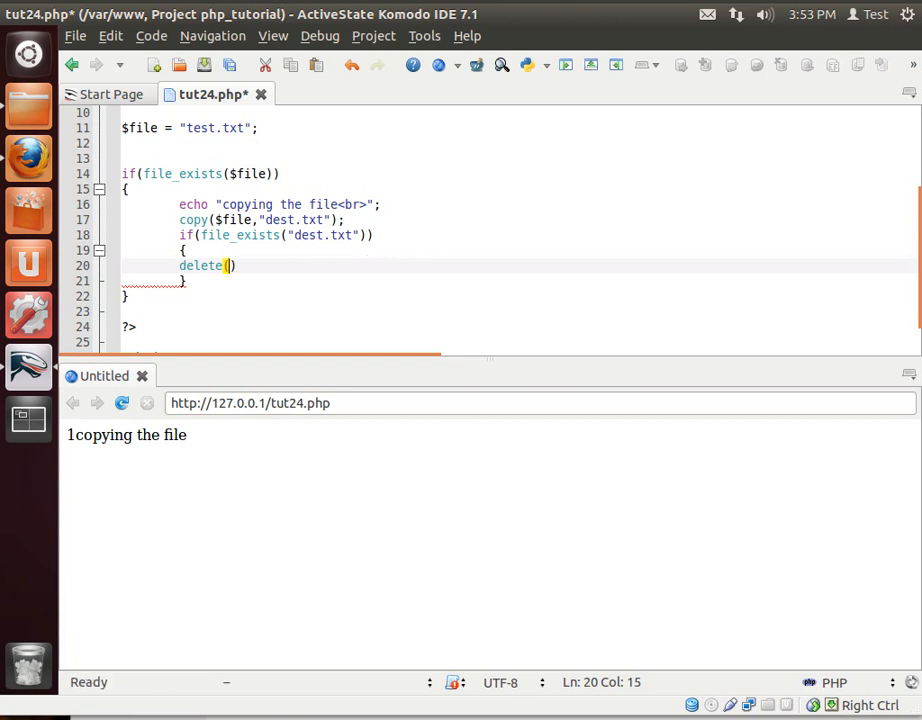
pyautogui.doubleClick(212, 264)
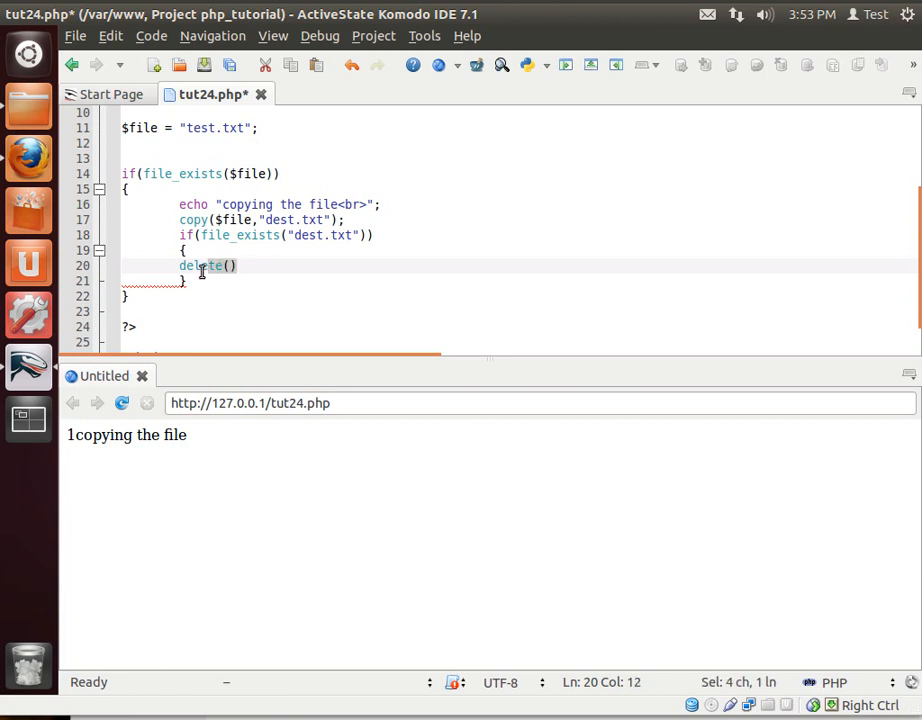
pyautogui.doubleClick(204, 264)
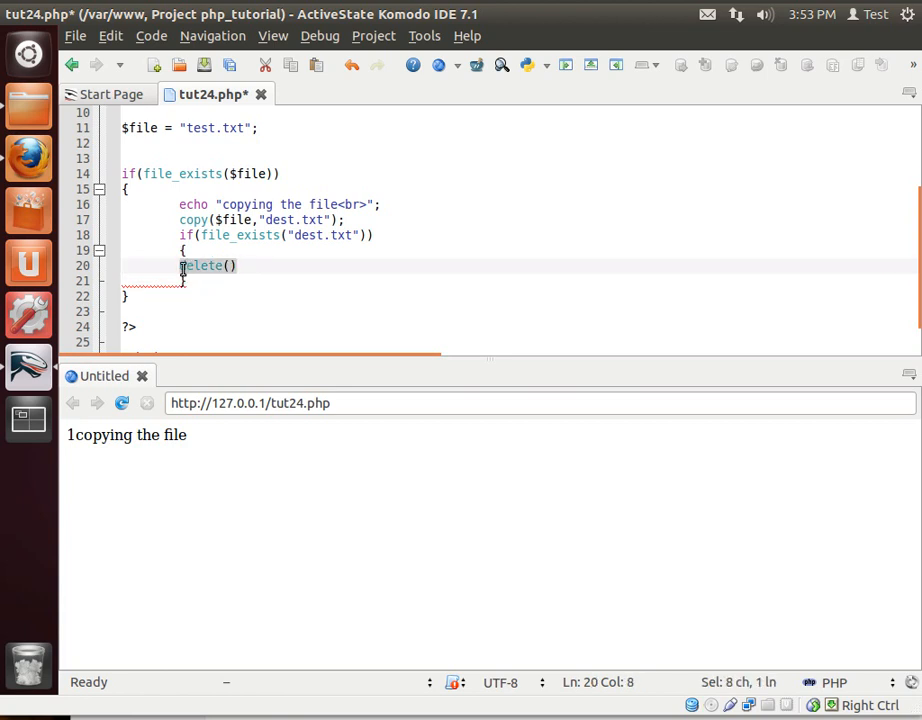
pyautogui.write('unlink')
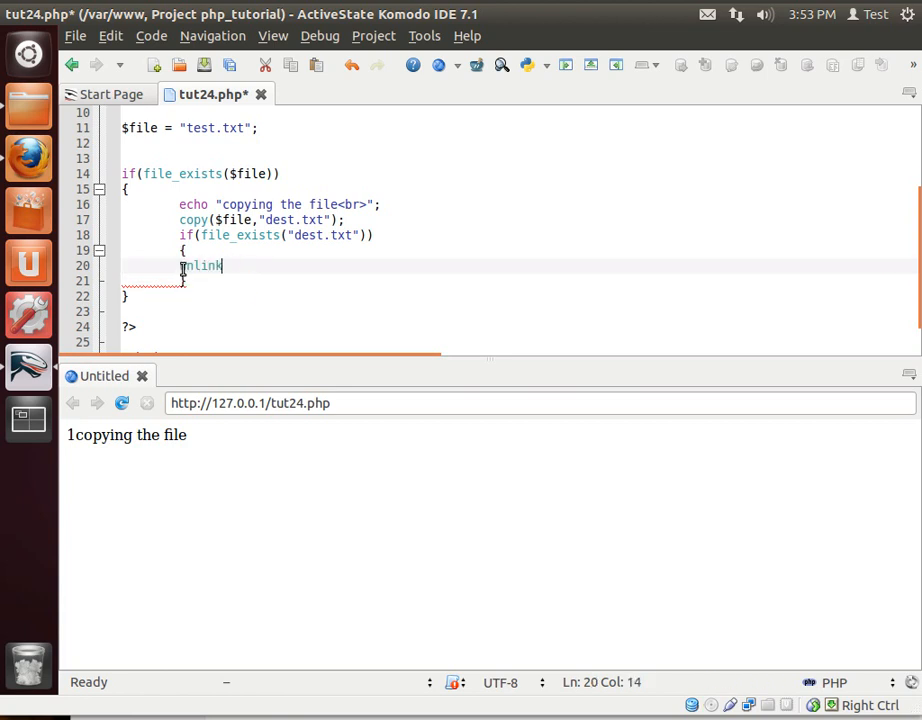
pyautogui.write('(')
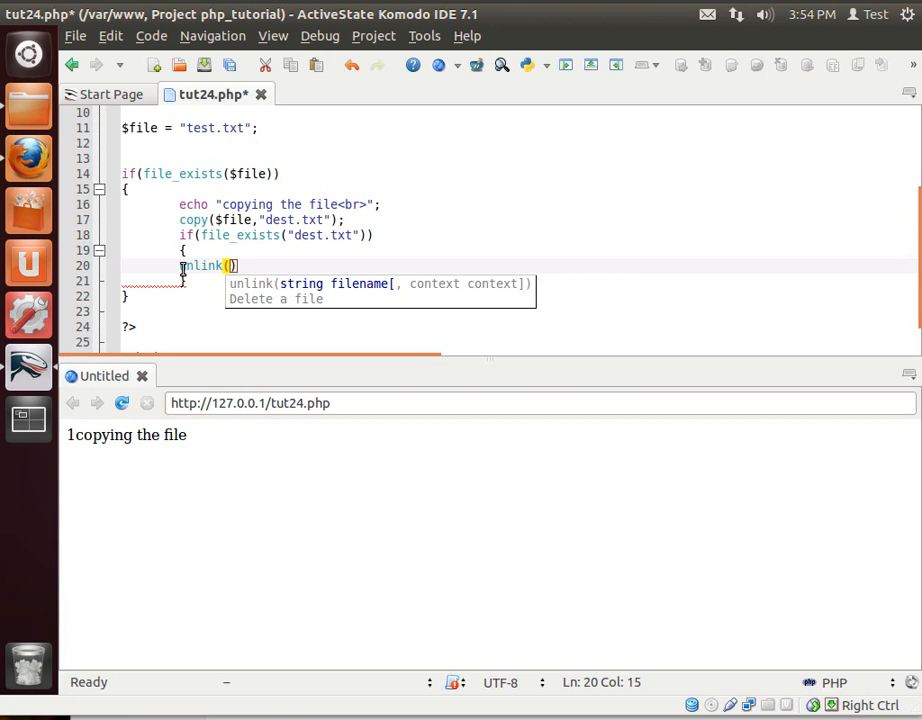
pyautogui.write('"')
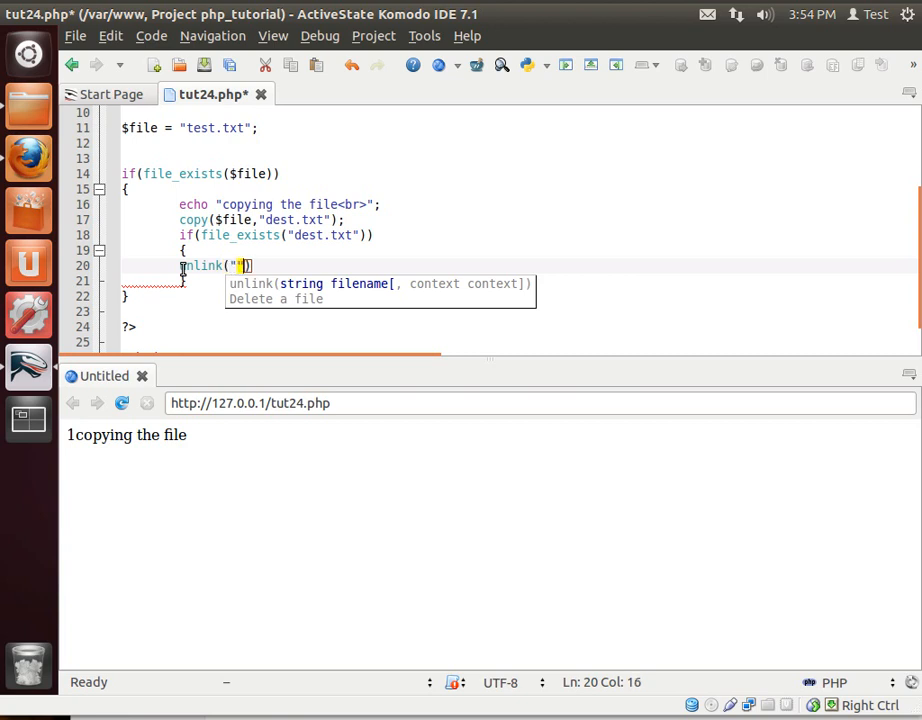
pyautogui.write('"')
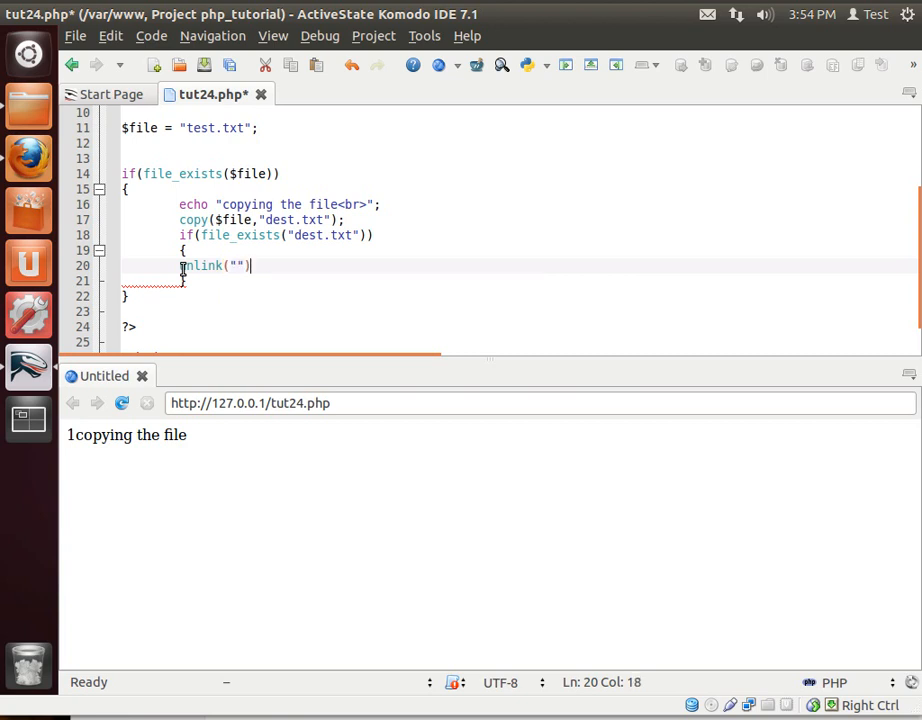
pyautogui.write(';')
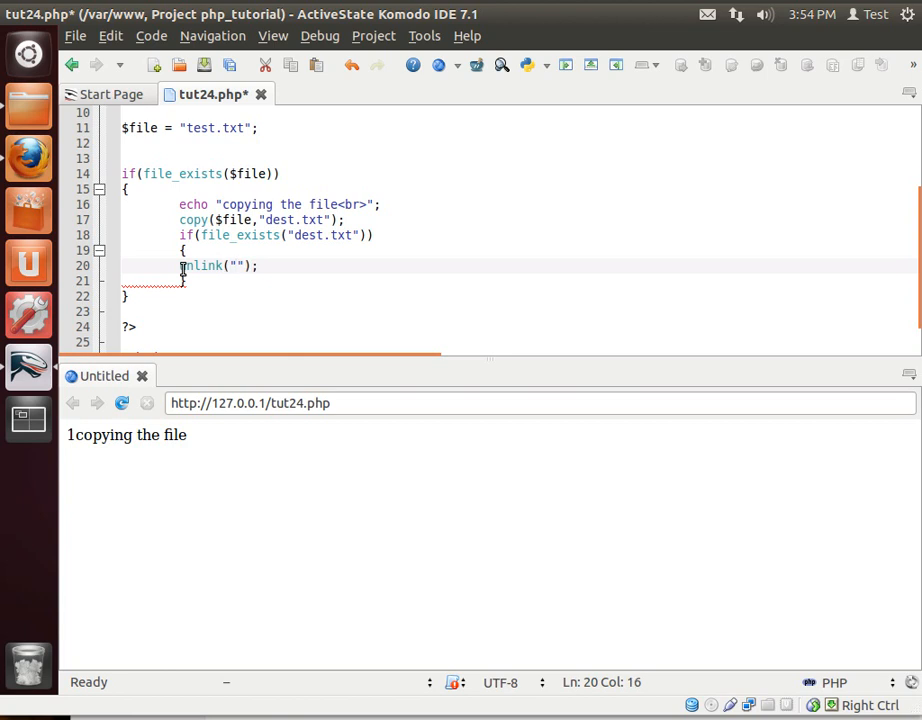
pyautogui.write('dest.txt')
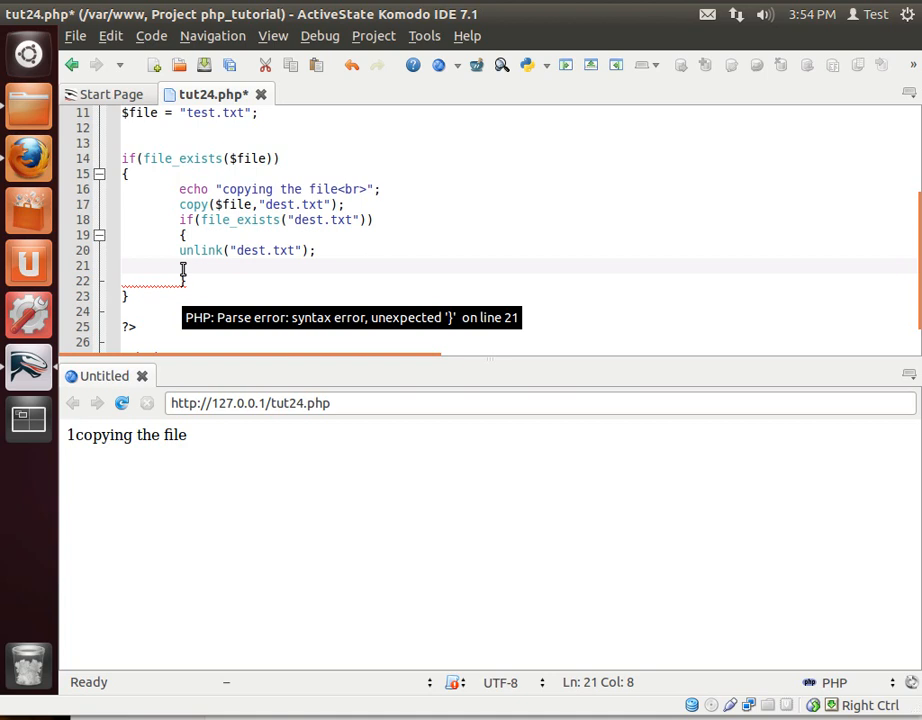
# Step: Echo "file deleted<br>" after the unlink call
pyautogui.write('echo ""')
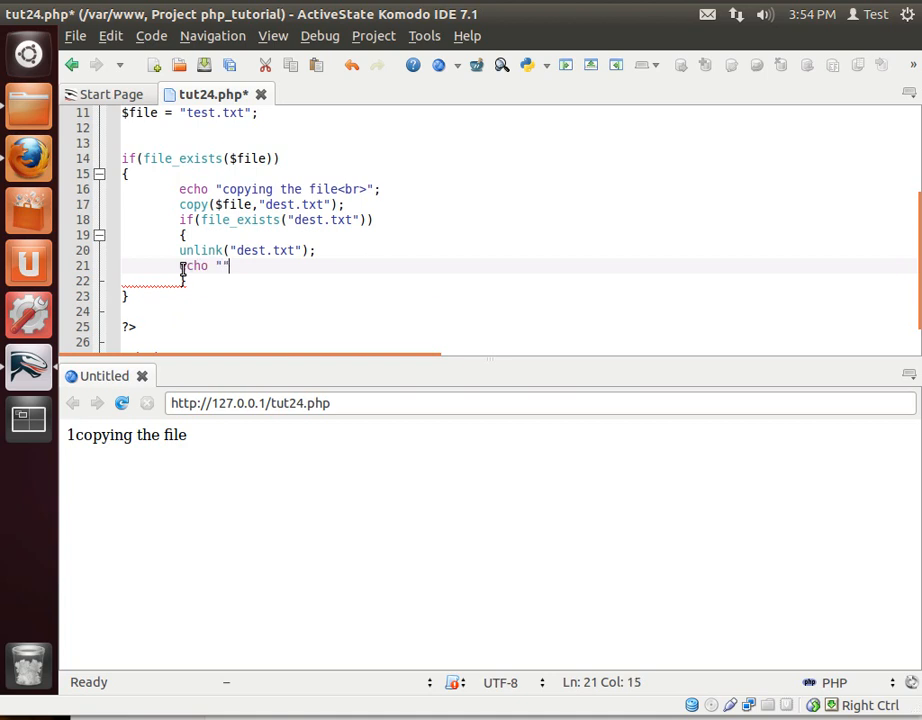
pyautogui.write('file d')
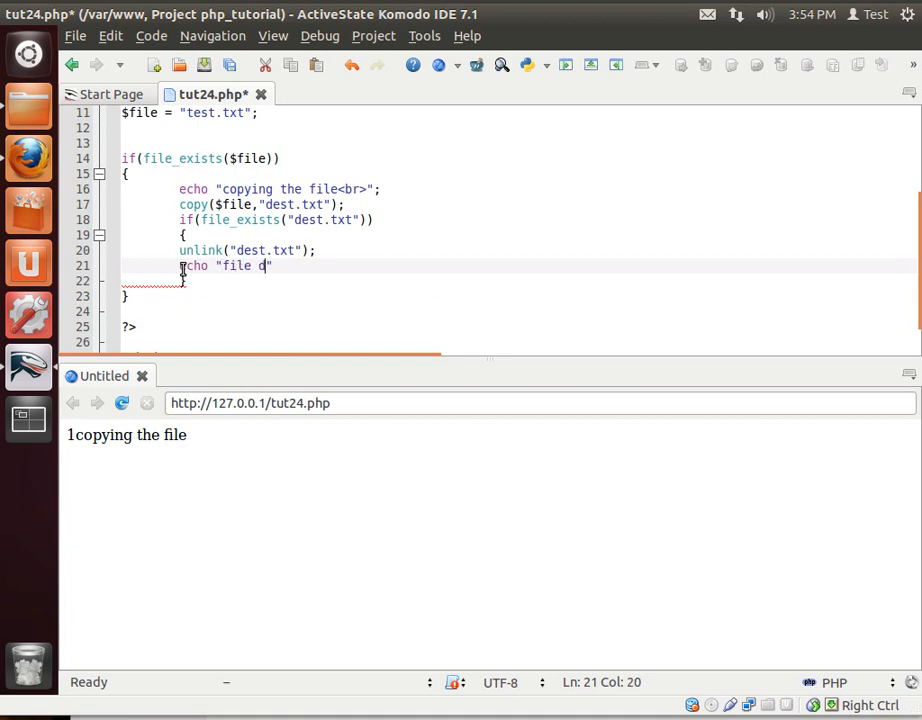
pyautogui.write('eleted')
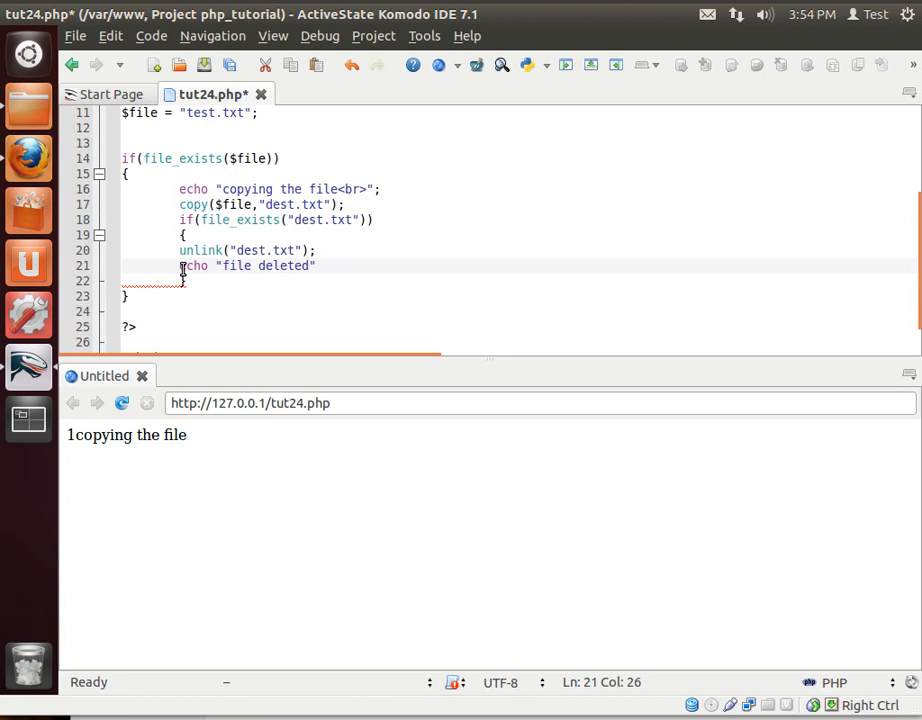
pyautogui.write('<br>')
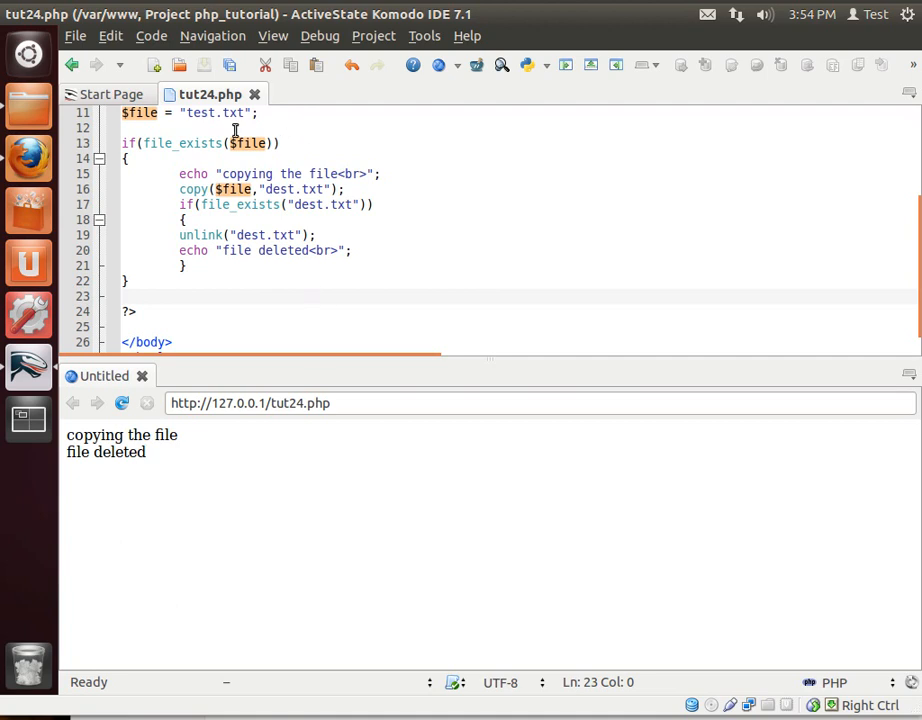
pyautogui.moveTo(226, 276)
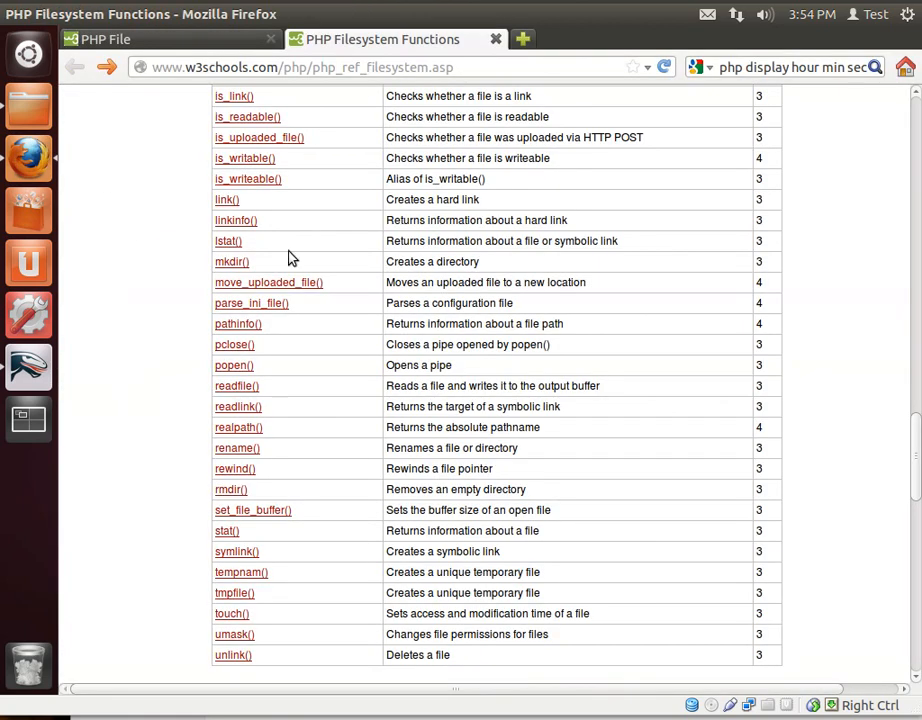
pyautogui.moveTo(508, 400)
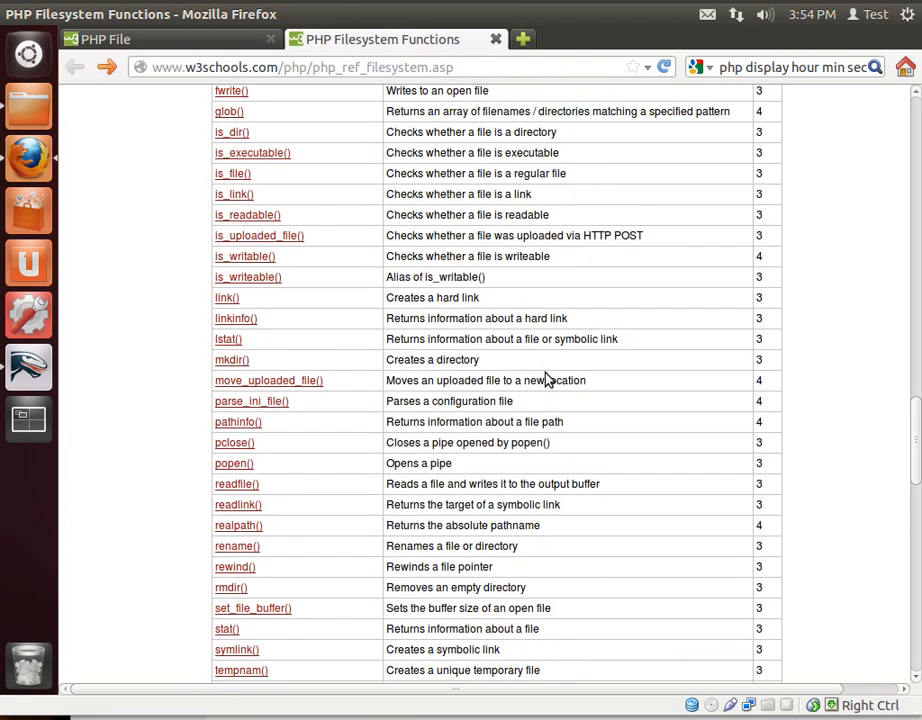
pyautogui.scroll(3)
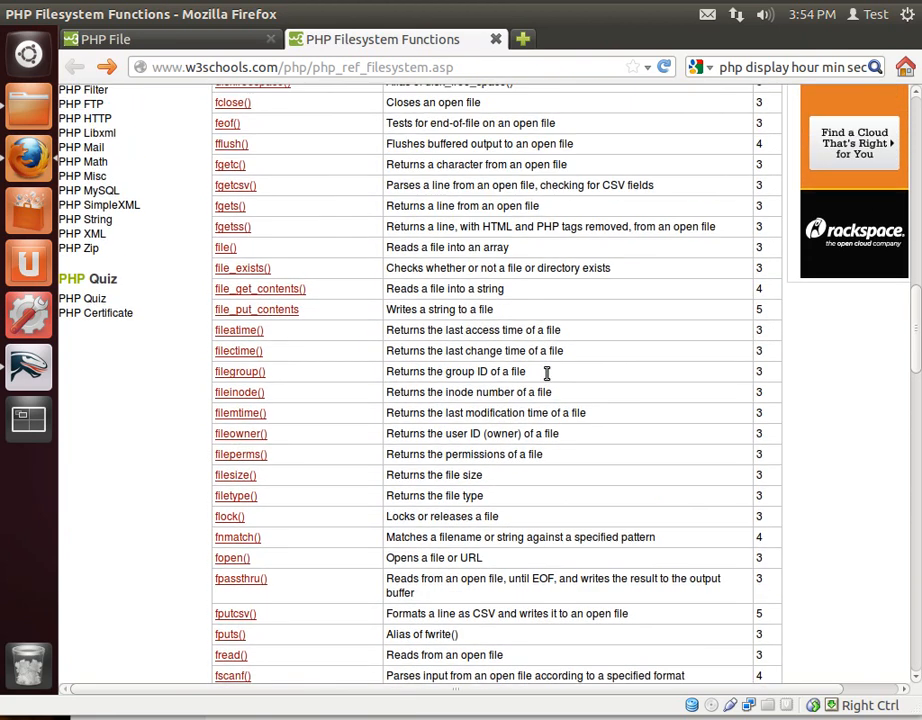
pyautogui.scroll(3)
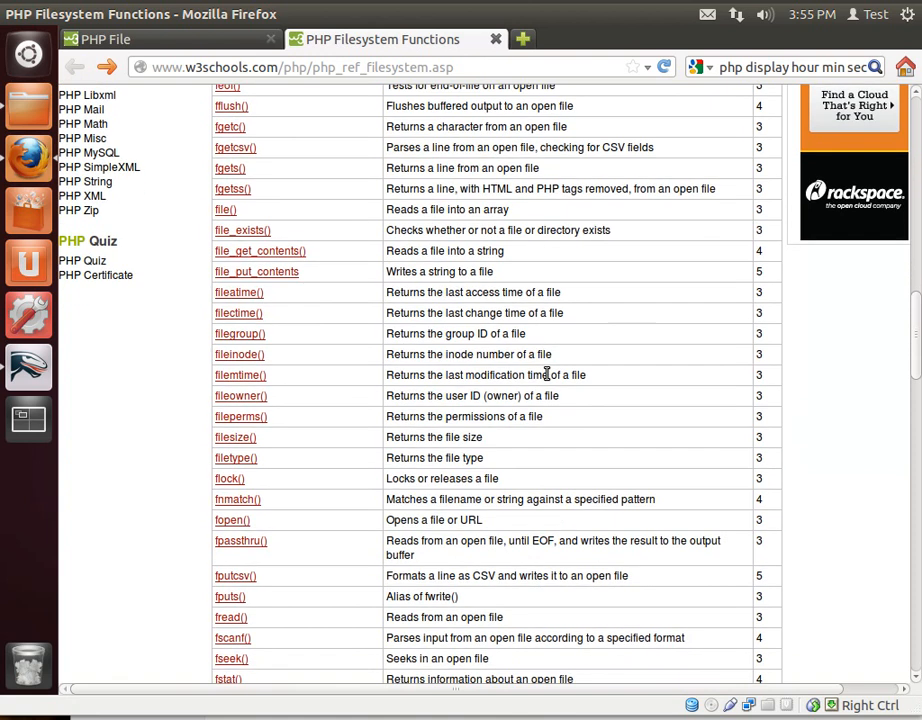
pyautogui.scroll(-3)
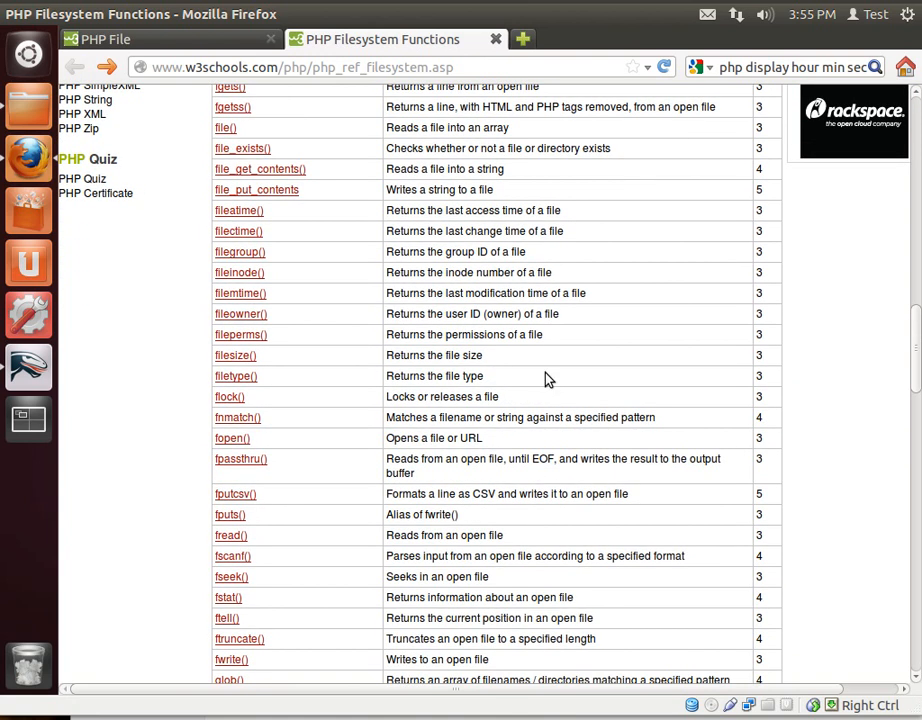
pyautogui.scroll(-3)
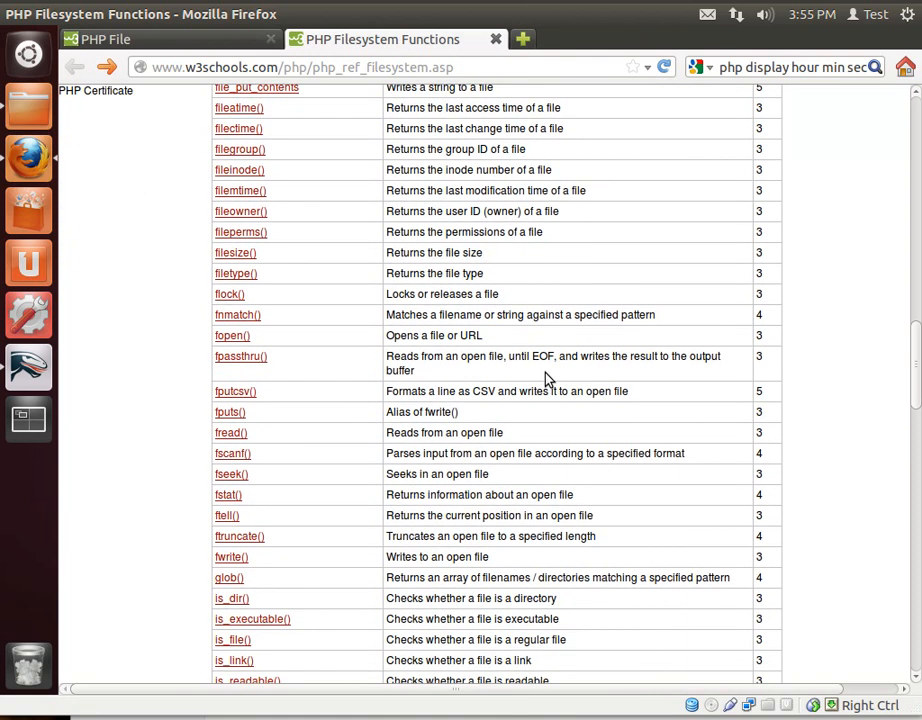
pyautogui.scroll(-3)
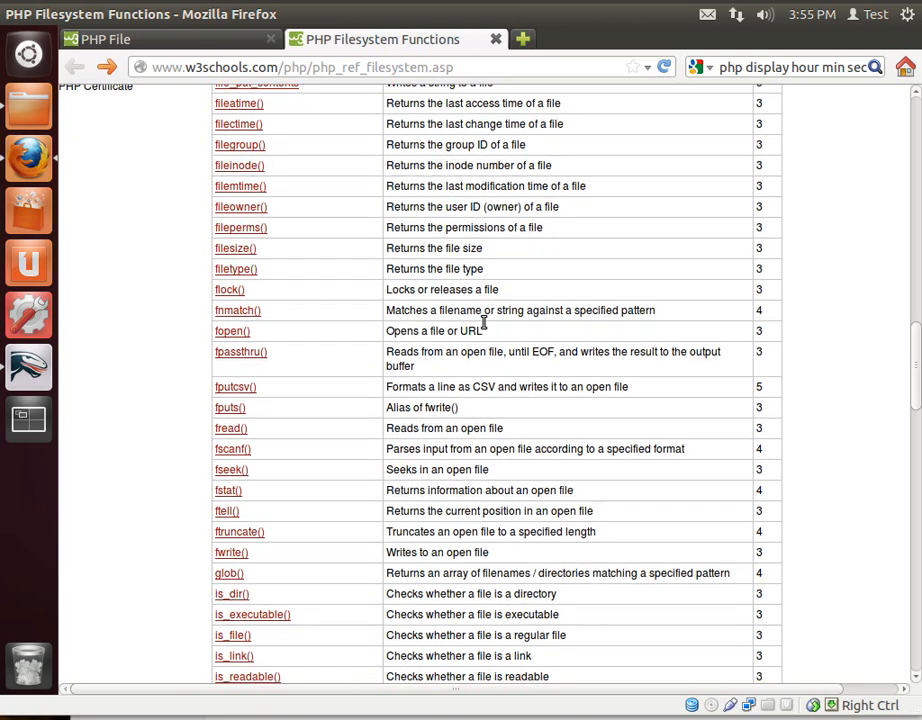
pyautogui.scroll(-3)
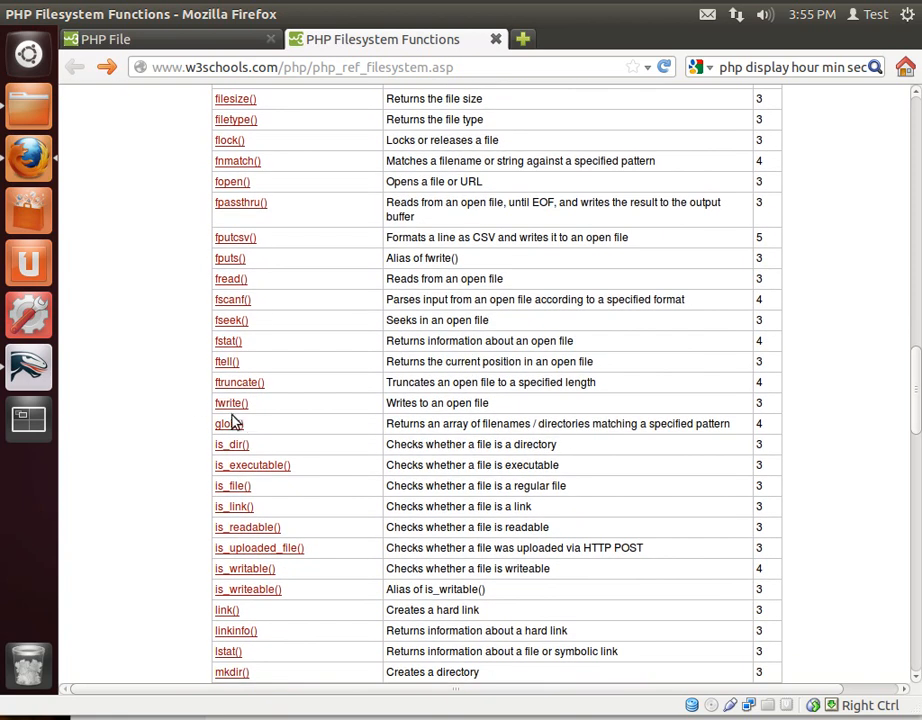
pyautogui.moveTo(598, 590)
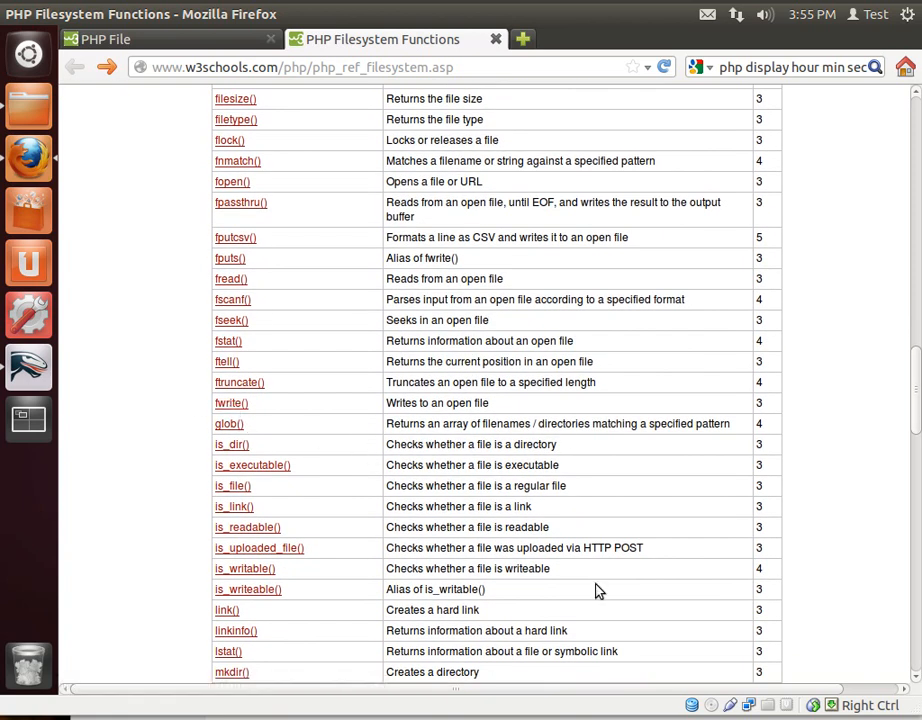
pyautogui.scroll(-3)
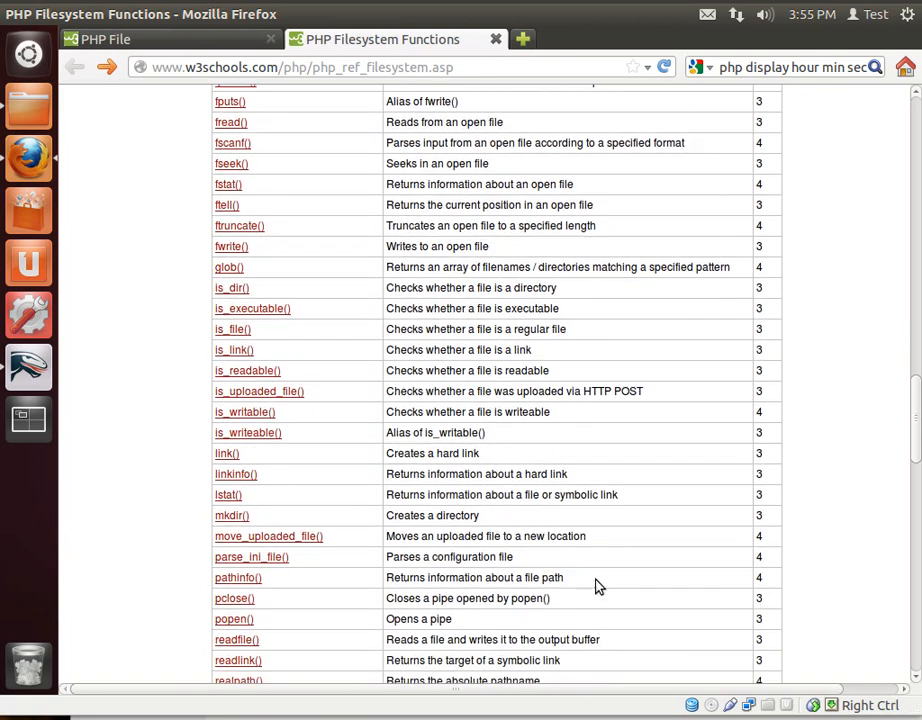
pyautogui.scroll(-3)
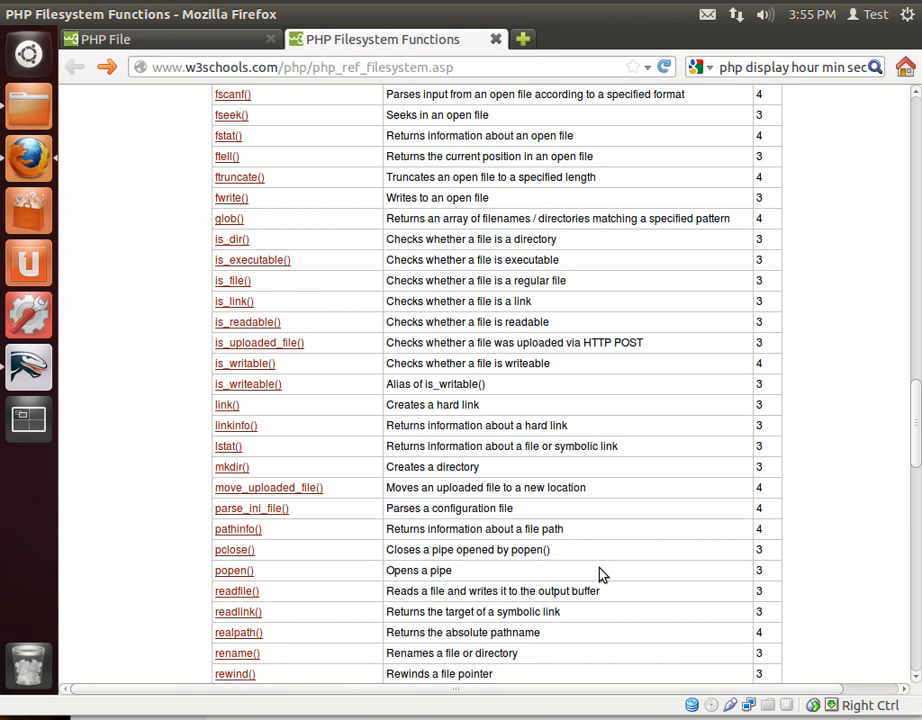
pyautogui.scroll(-3)
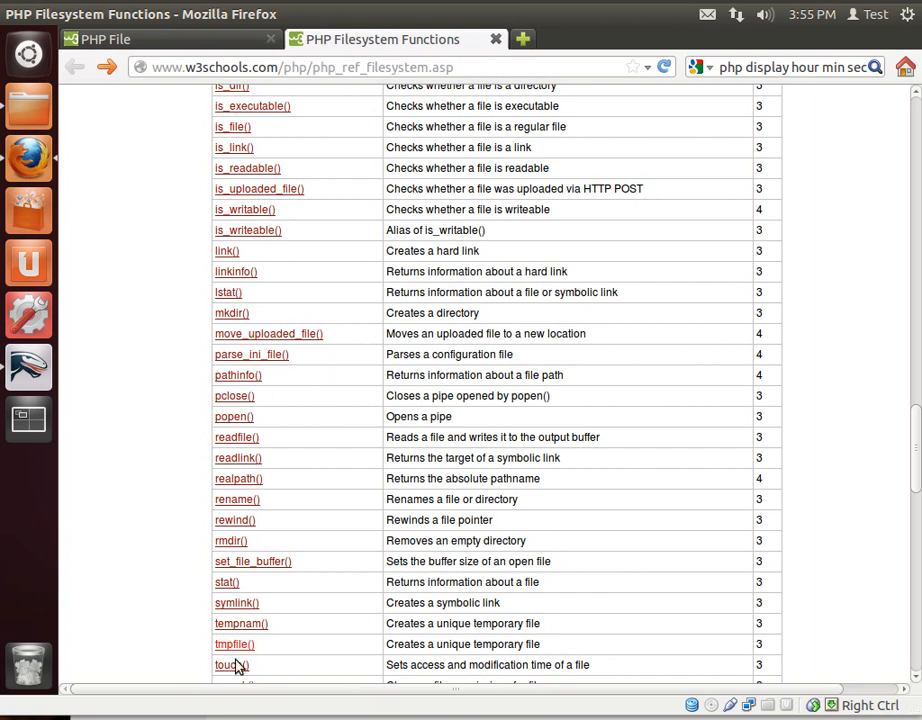
pyautogui.scroll(-3)
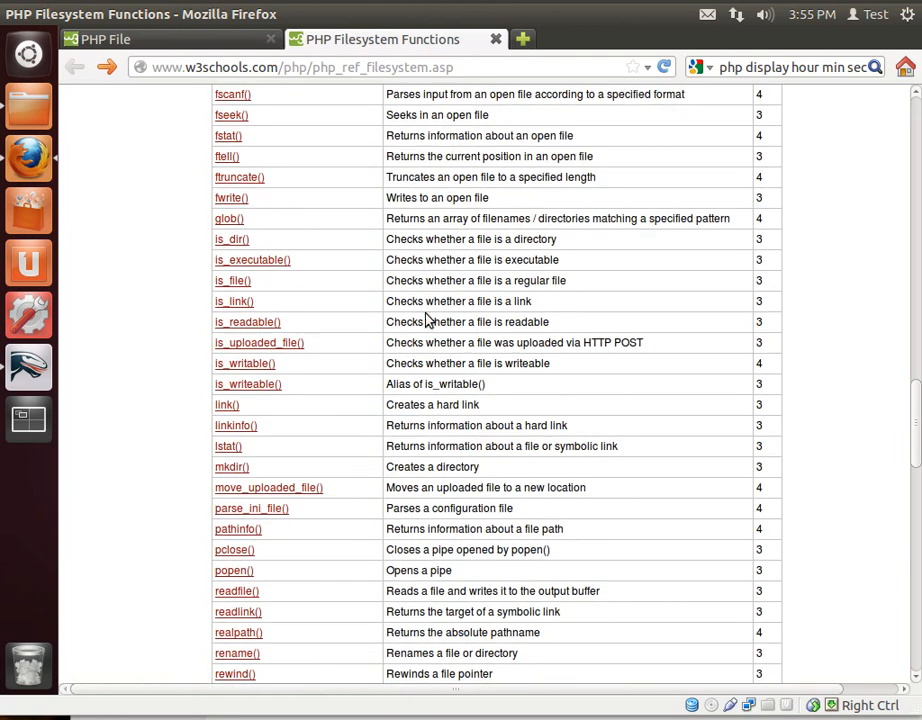
pyautogui.scroll(3)
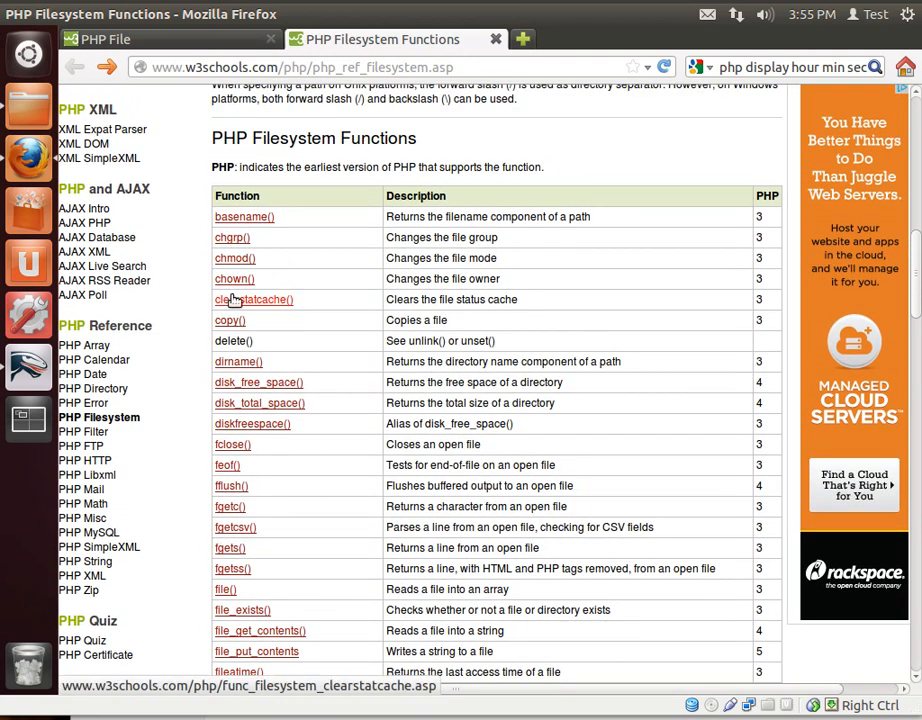
pyautogui.scroll(-3)
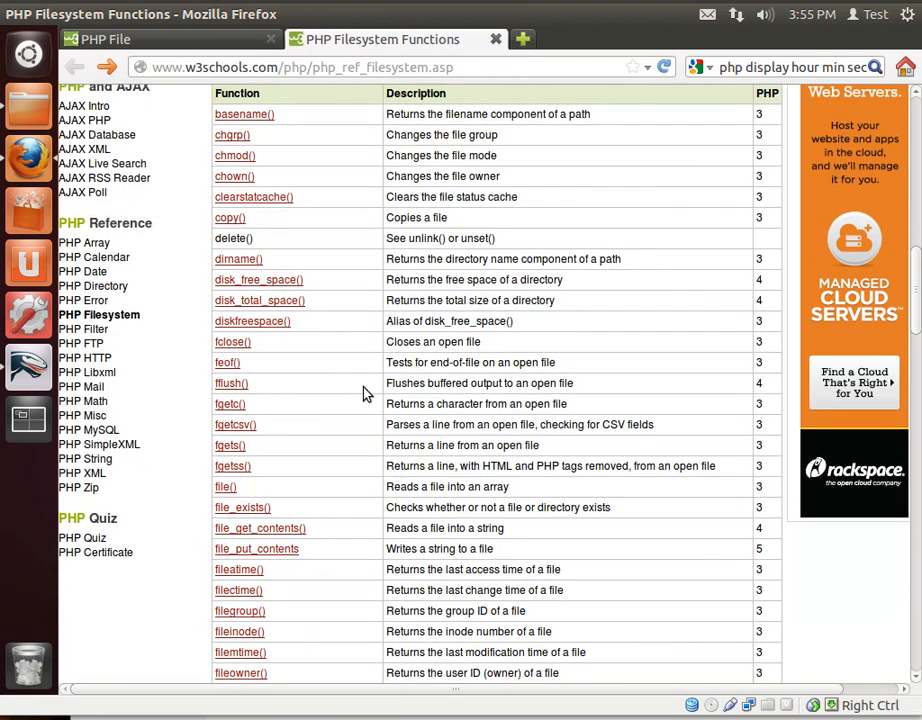
pyautogui.scroll(-3)
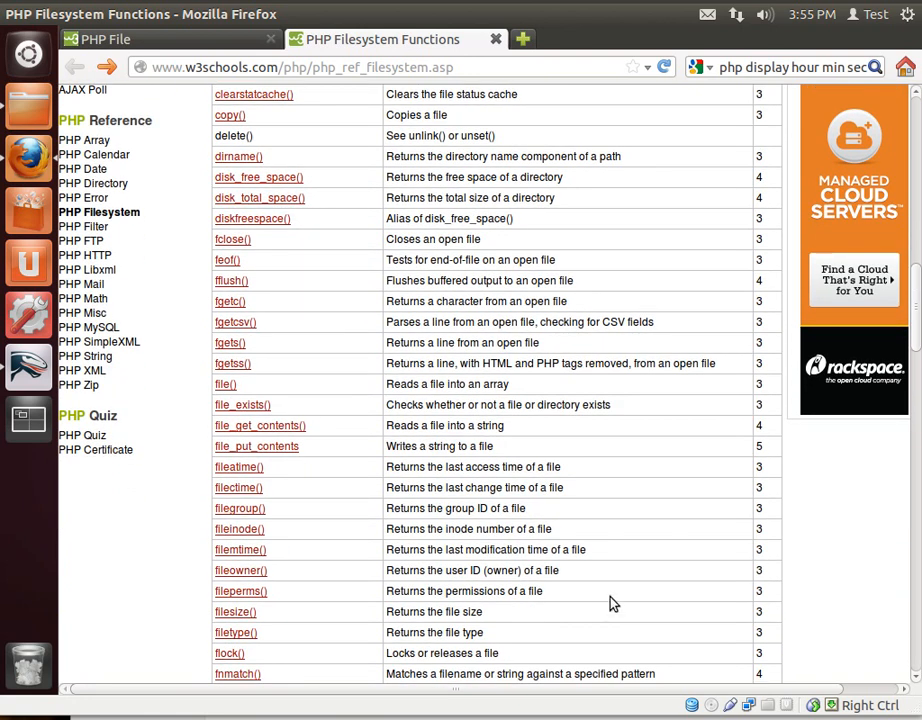